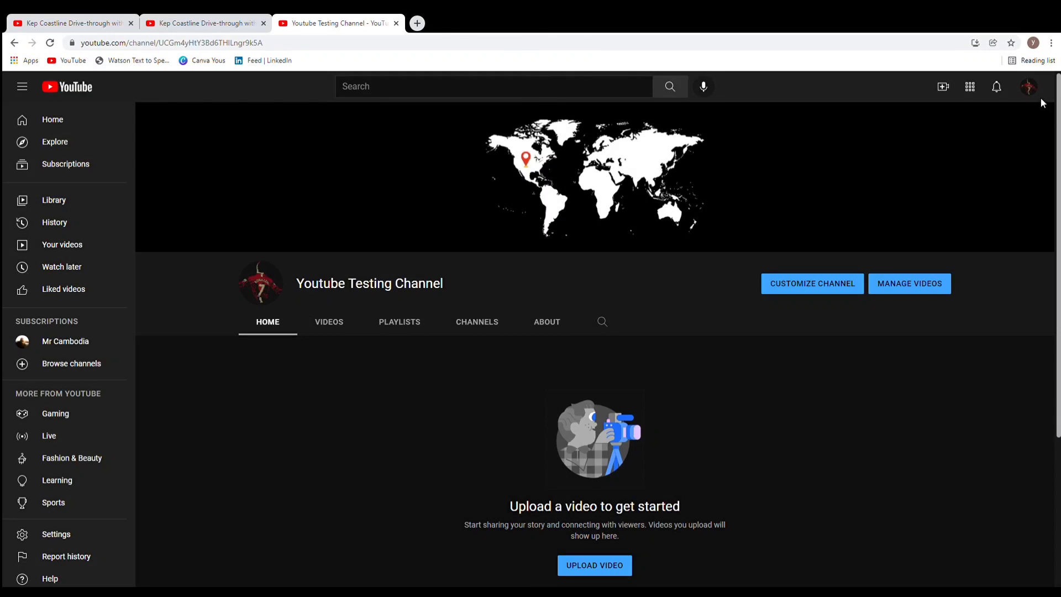
mouse_move(1036, 114)
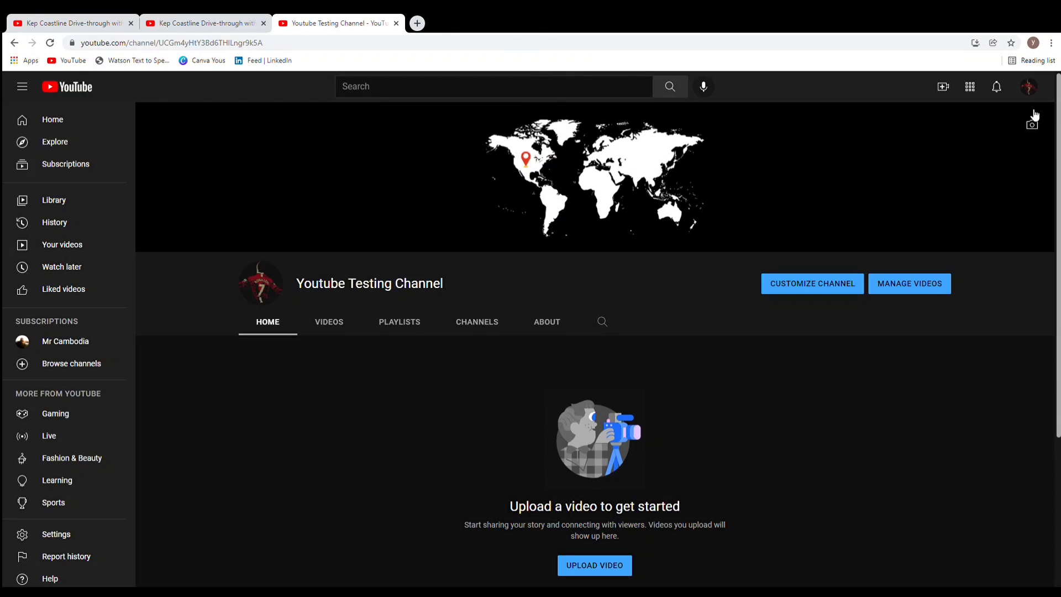
Go to YouTube Studio for the testing channel via the account menu.
left_click(1028, 87)
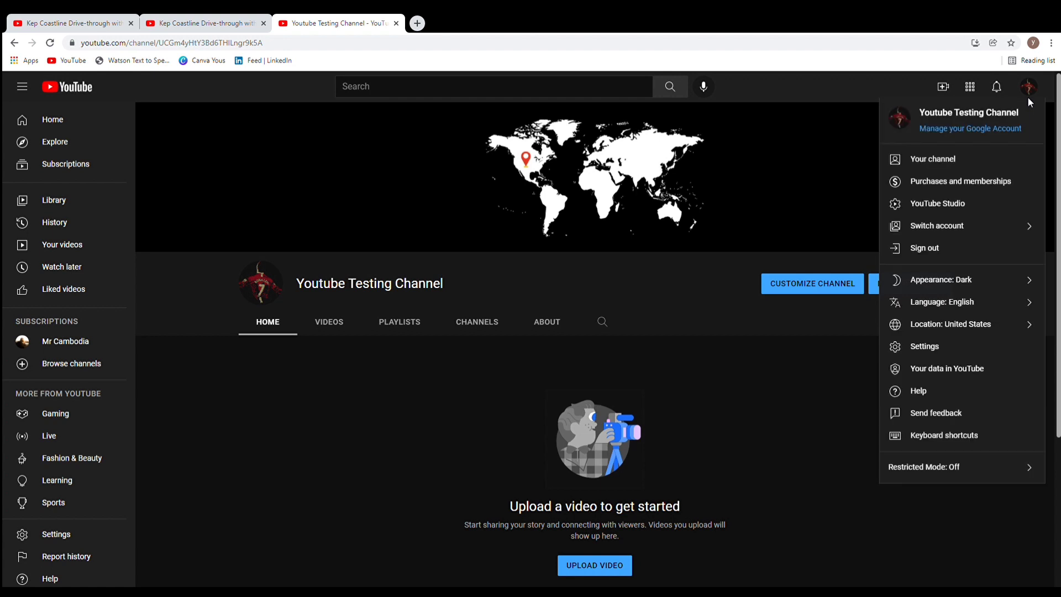
mouse_move(931, 206)
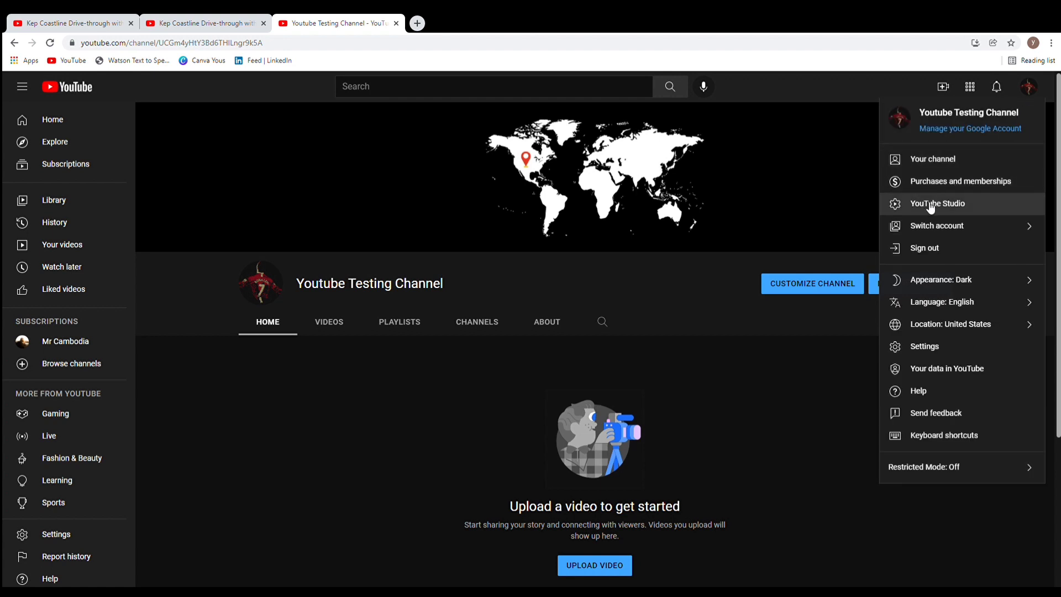
left_click(937, 203)
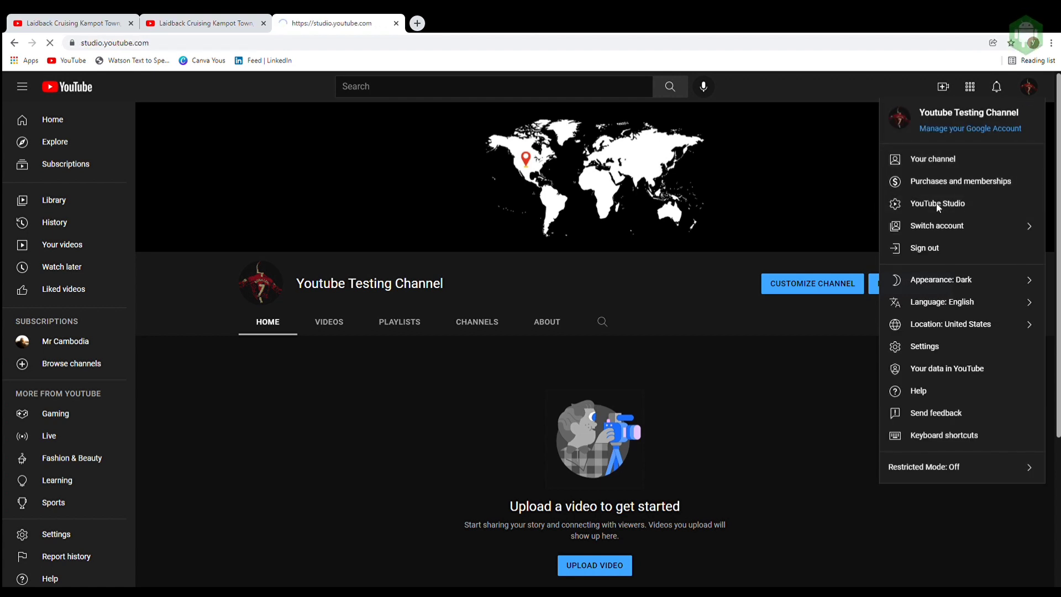
left_click(937, 203)
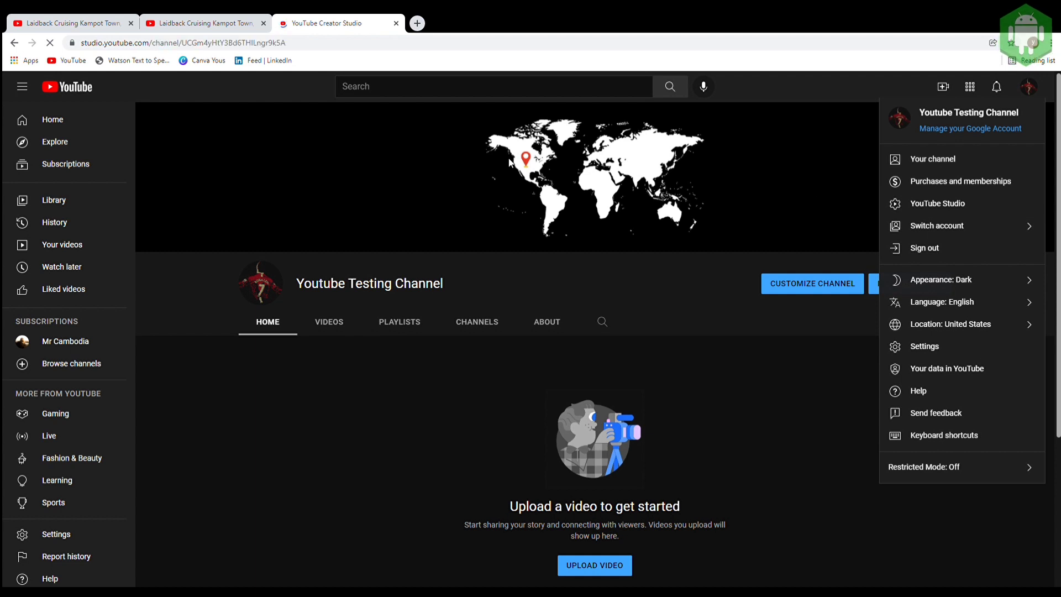
Start a new upload from the dashboard and select the auckland.mp4 file.
left_click(937, 203)
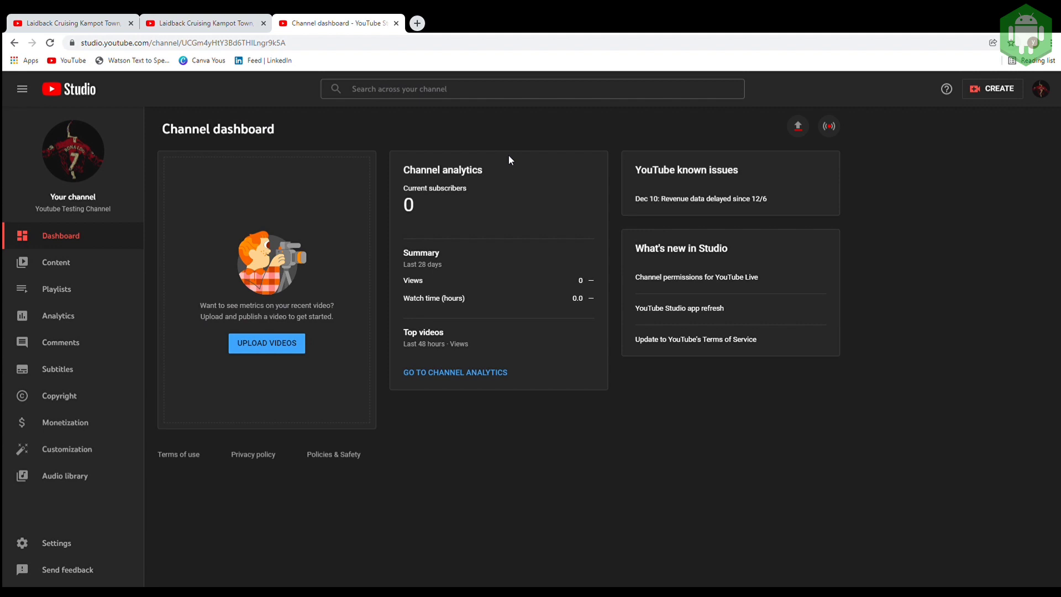
mouse_move(798, 125)
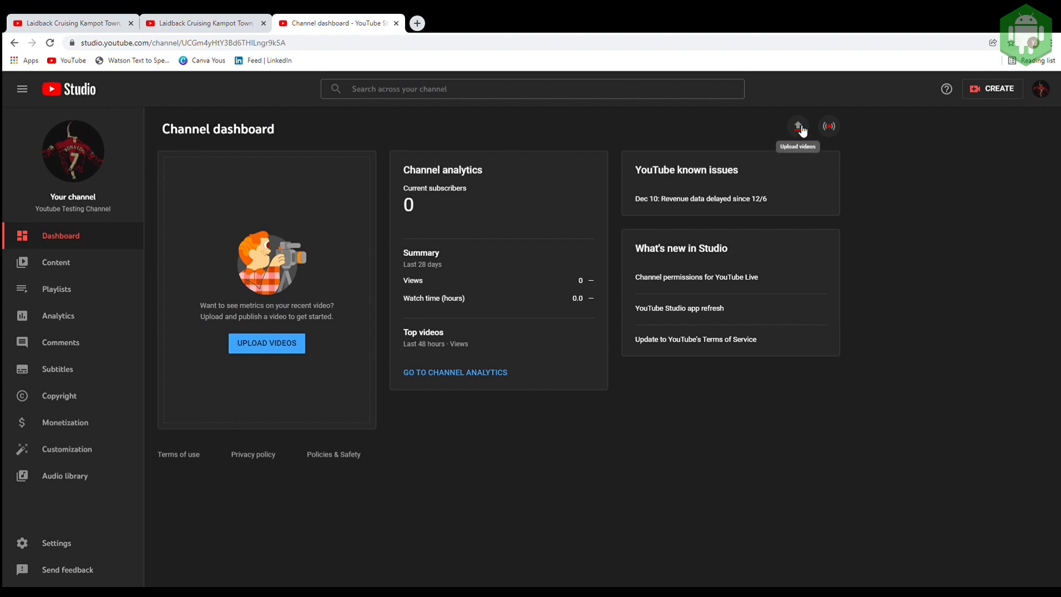
left_click(798, 125)
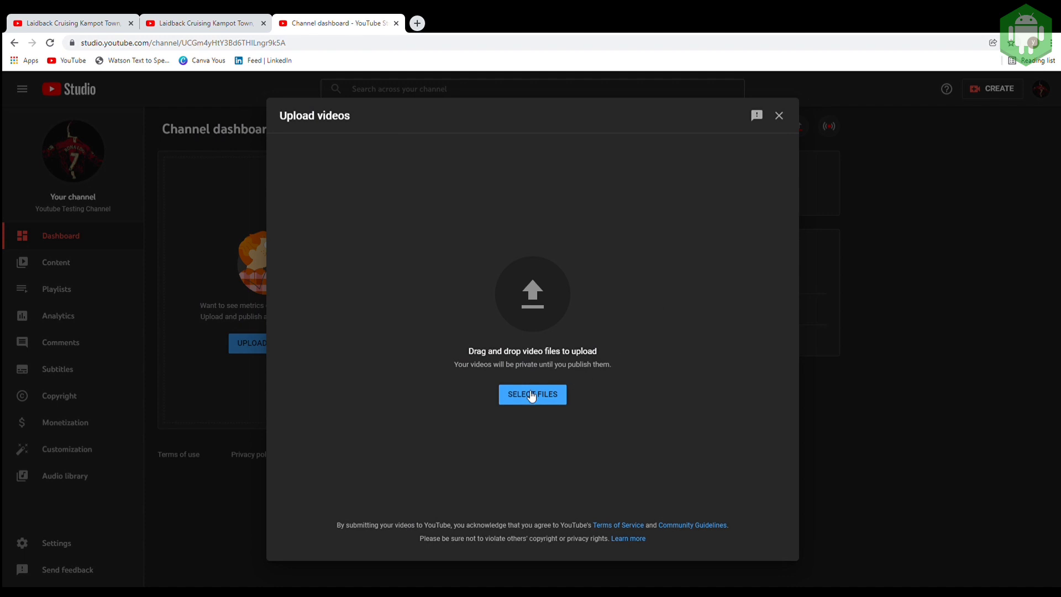
left_click(532, 394)
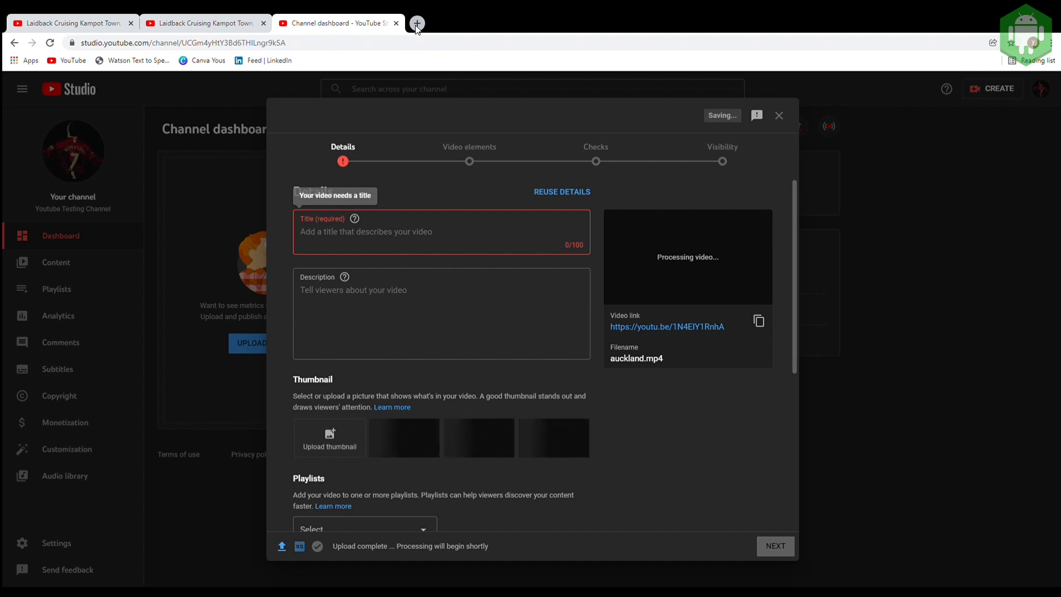
In a new YouTube tab, pick the 'places to visit in auckland new zealand' suggestion and select it.
left_click(419, 23)
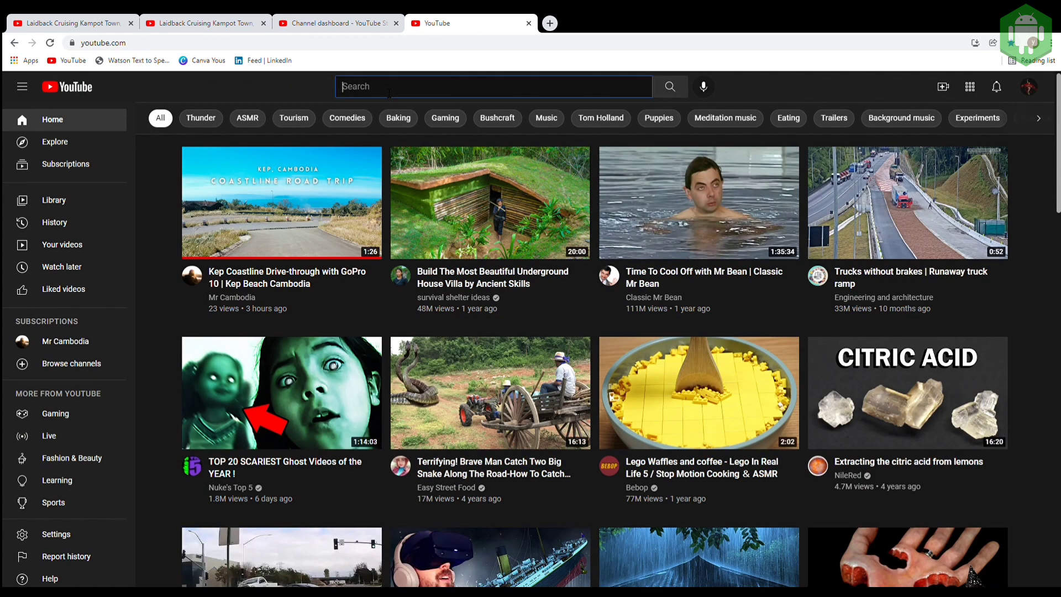
type("a")
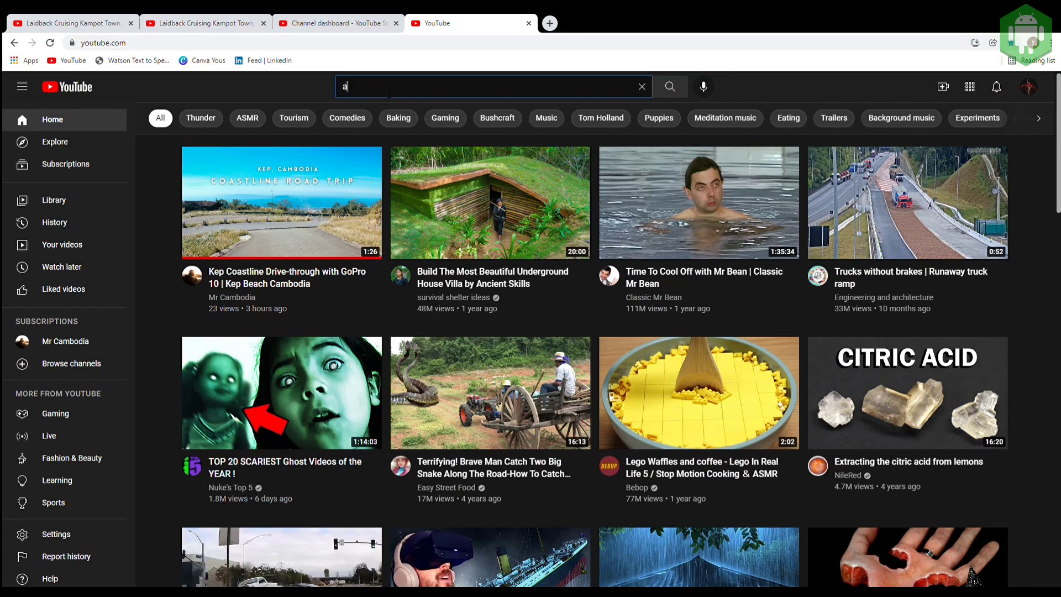
type("uckland city")
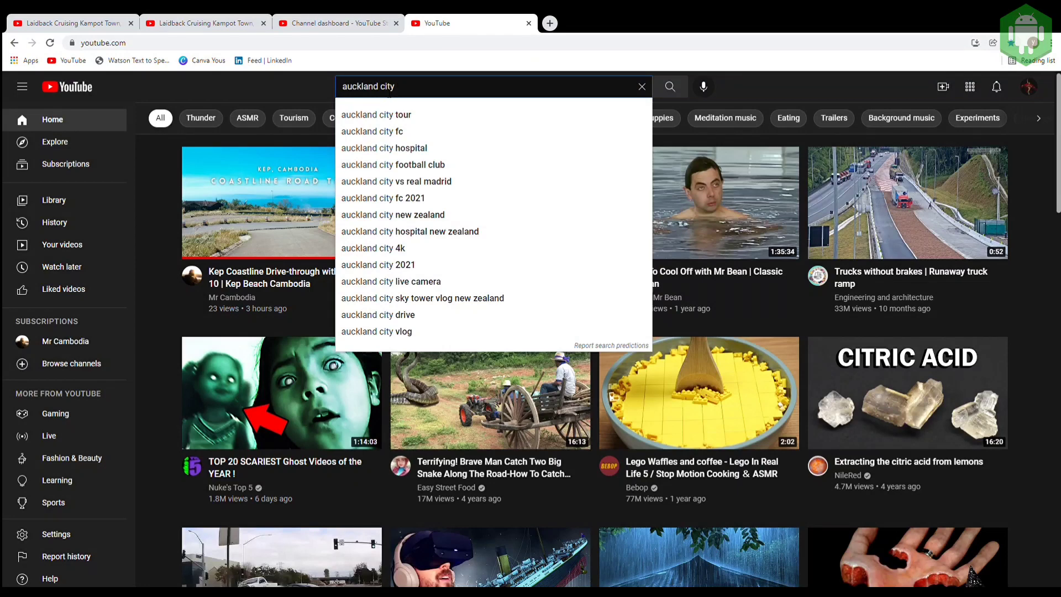
mouse_move(388, 131)
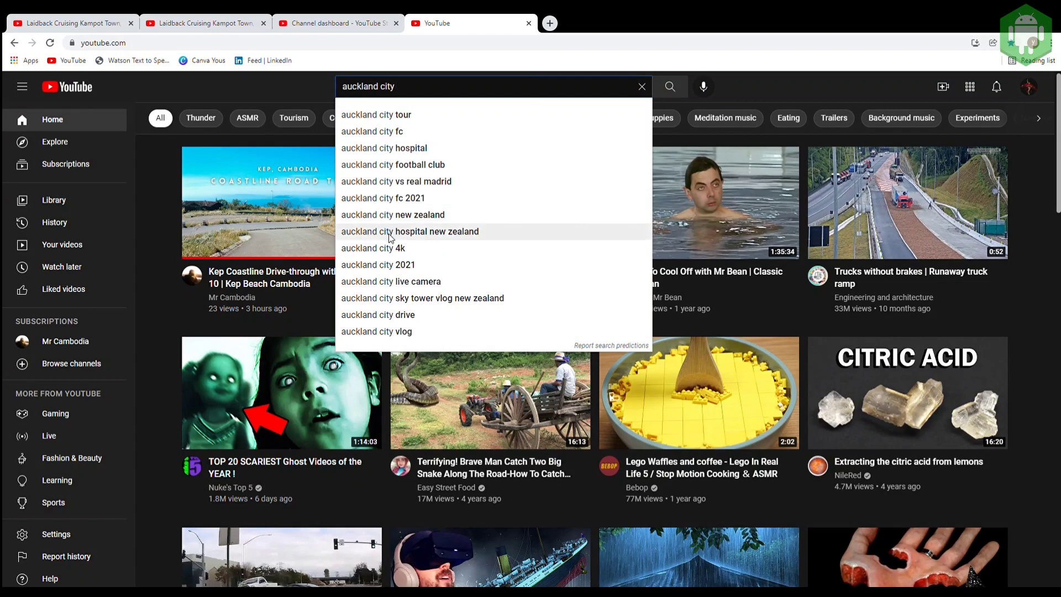
mouse_move(413, 97)
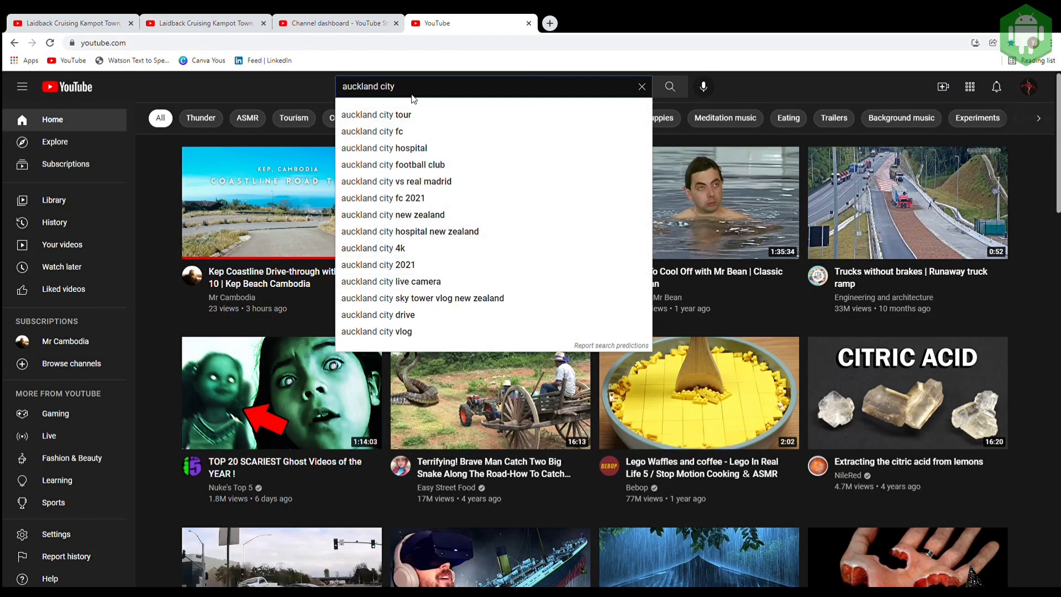
type("Places")
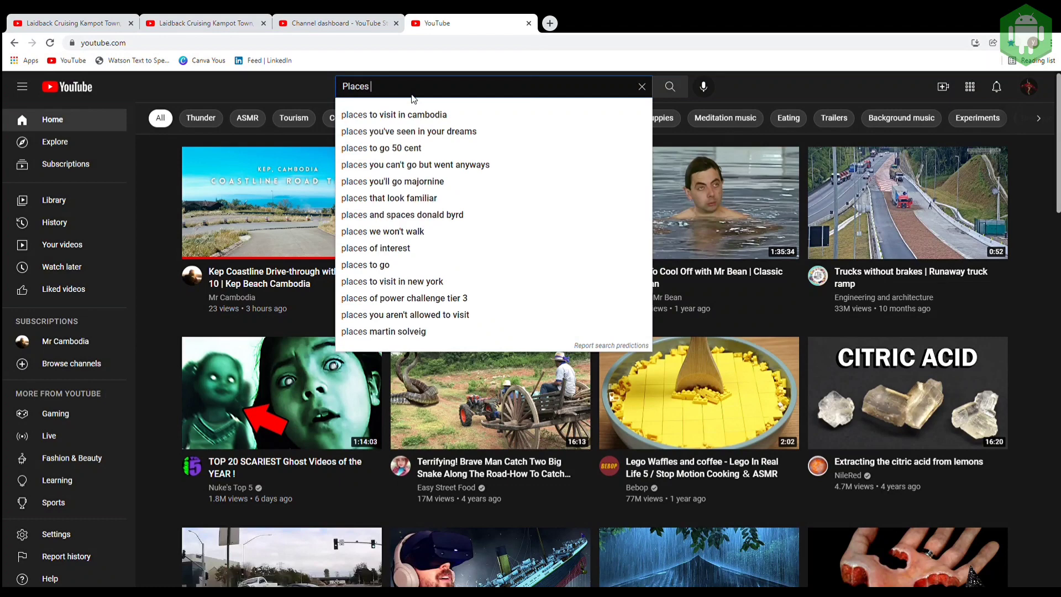
mouse_move(396, 115)
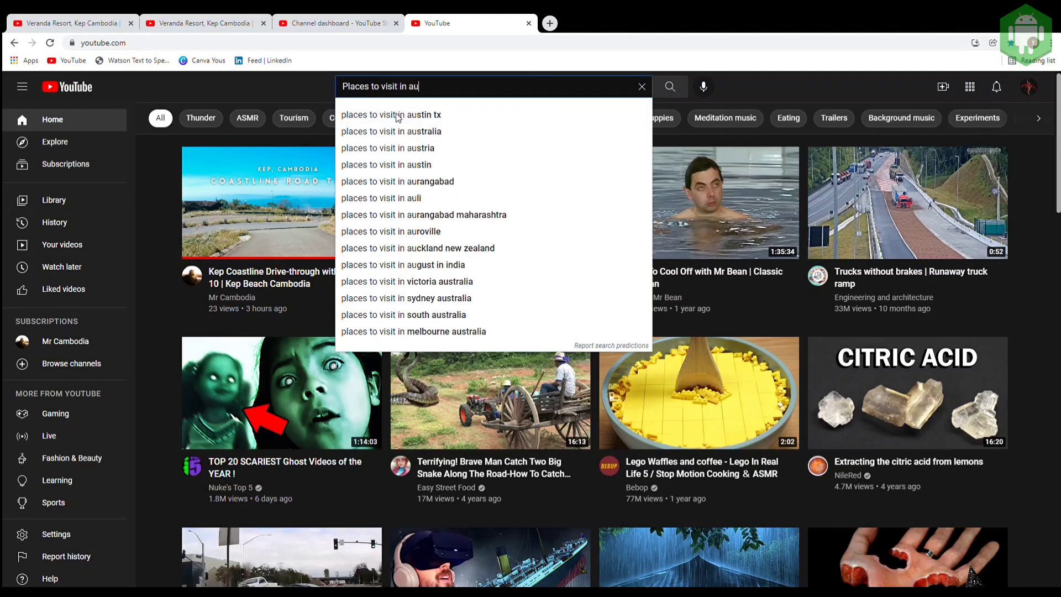
left_click(417, 248)
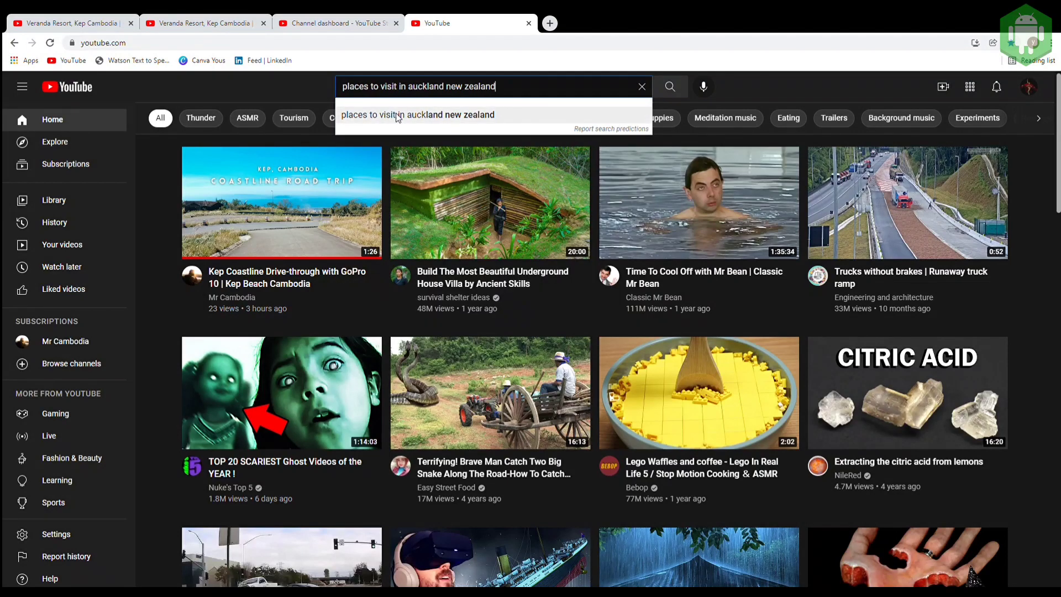
triple_click(418, 86)
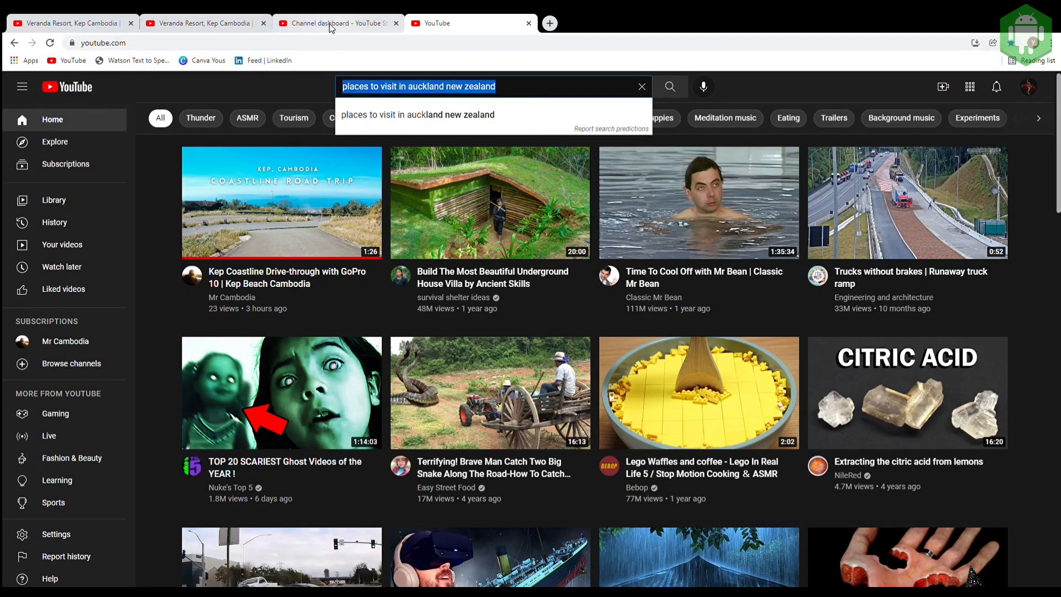
Return to the Studio upload and title it 'Places To Visit In Auckland New Zealand'.
left_click(333, 23)
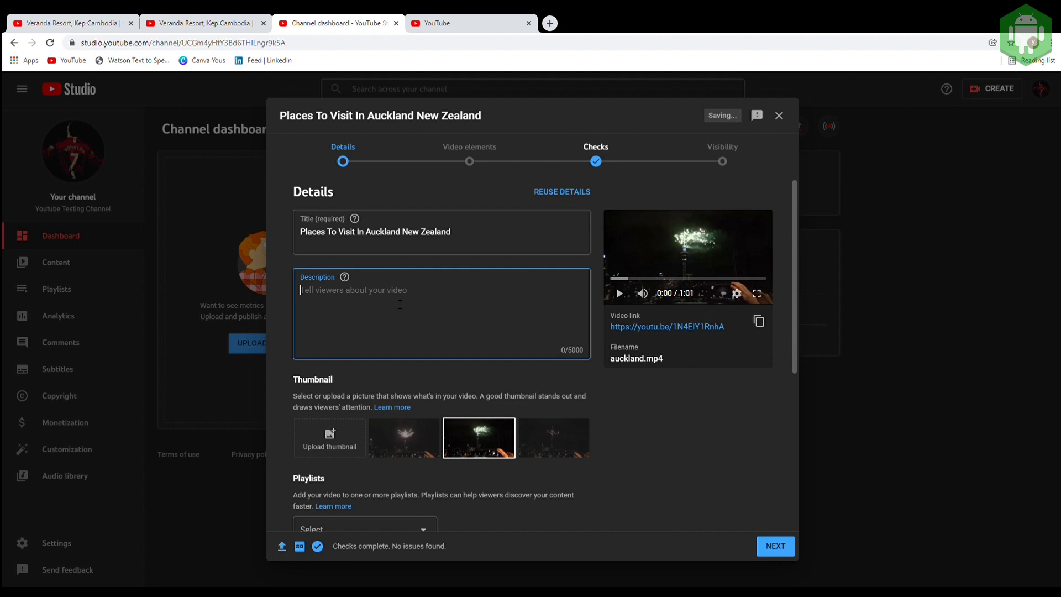
Add the Auckland phrase and the intro sentence 'This is a video about...' to the description.
type("places to visit in auckland new zealand,")
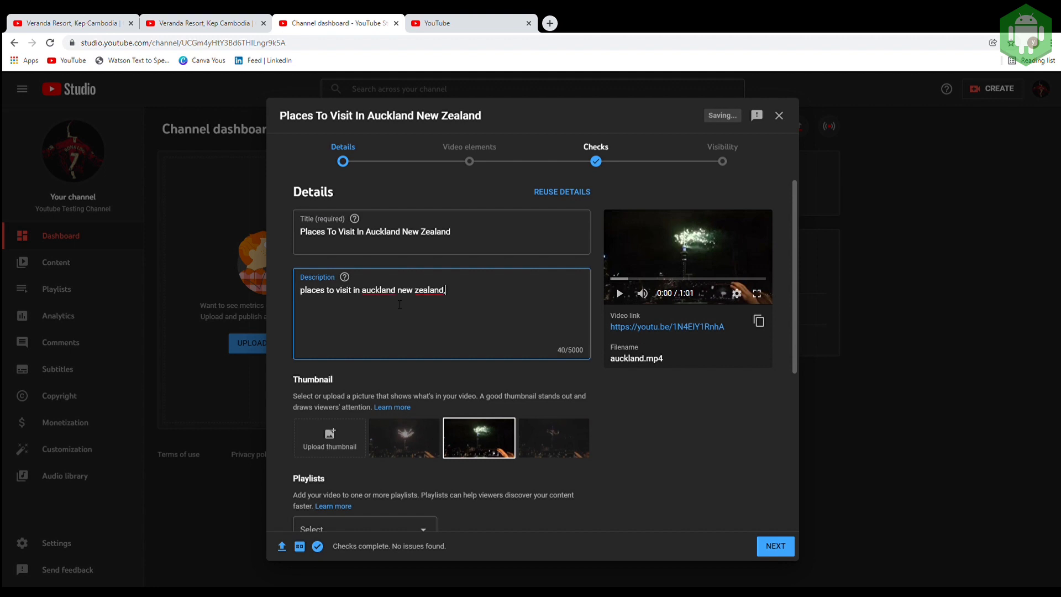
type("places to visit in auckland new zealand")
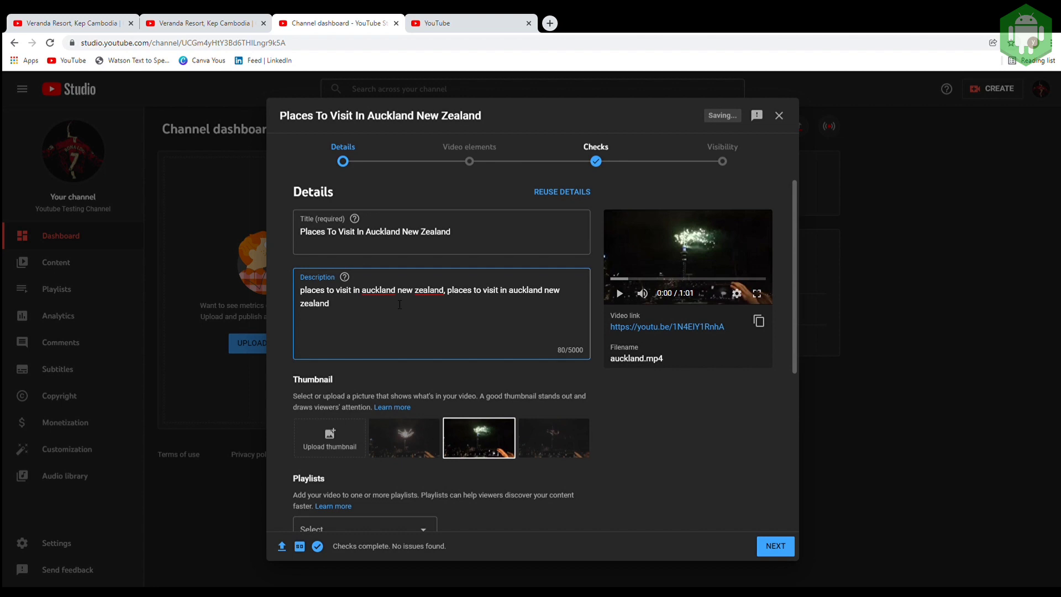
type(", places to visit in auckland new zealand")
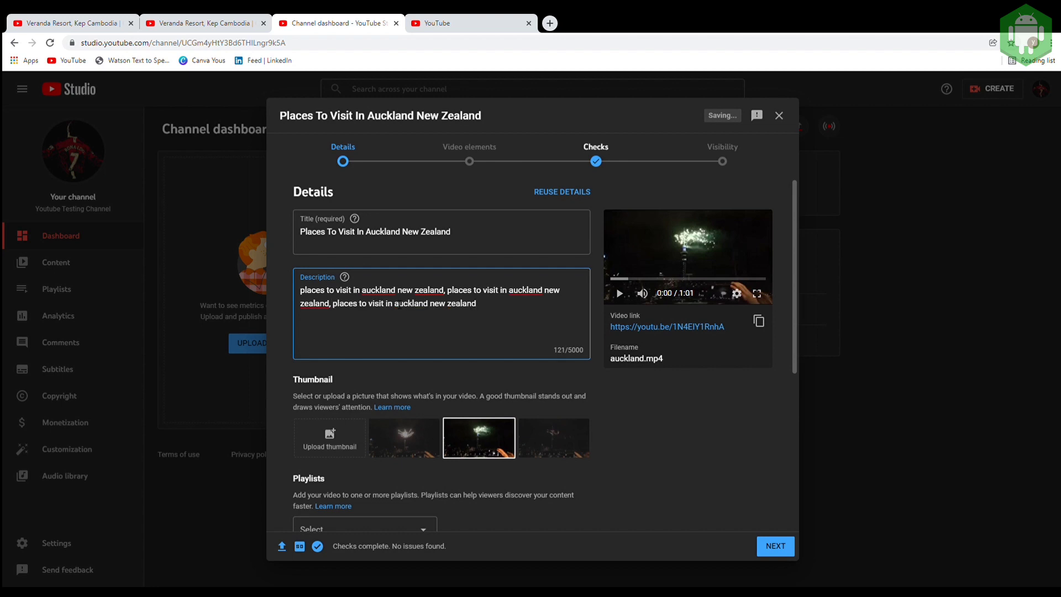
key("Enter")
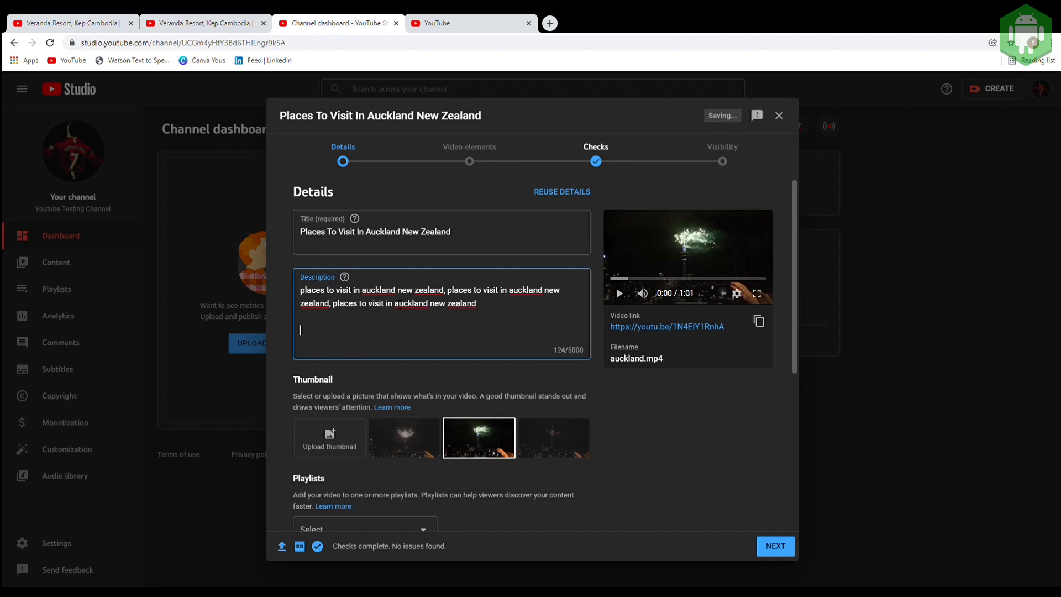
type("This is")
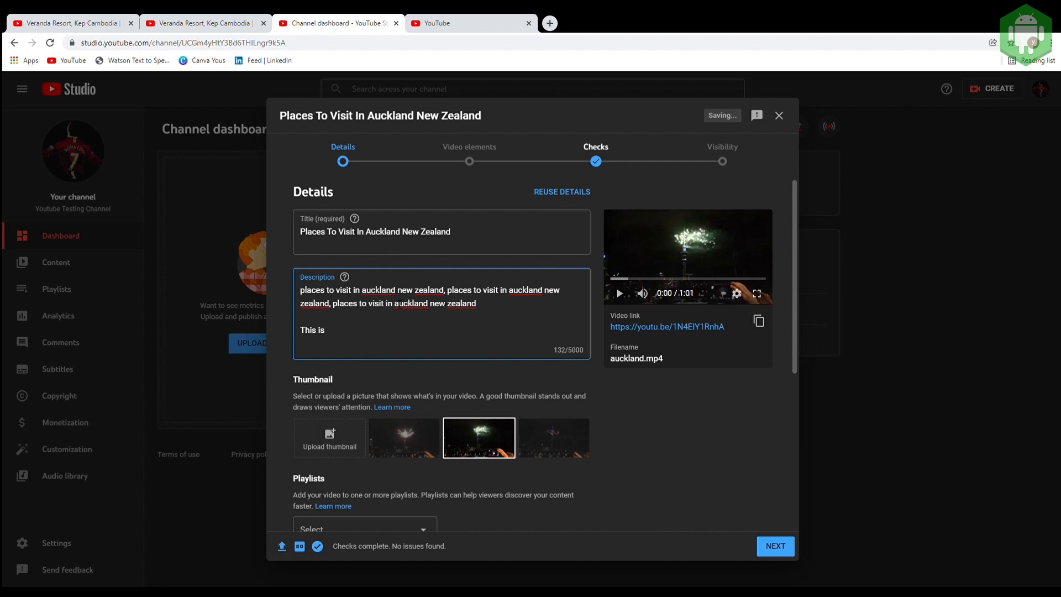
type("a video about places to visit in auckland new zealand")
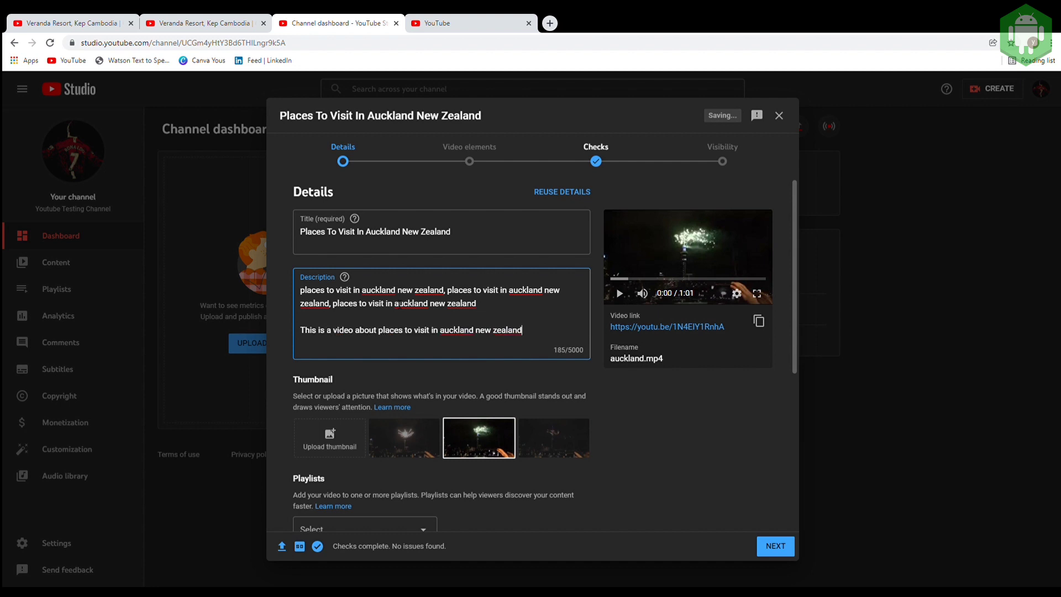
type(". I hope you enjoy it.")
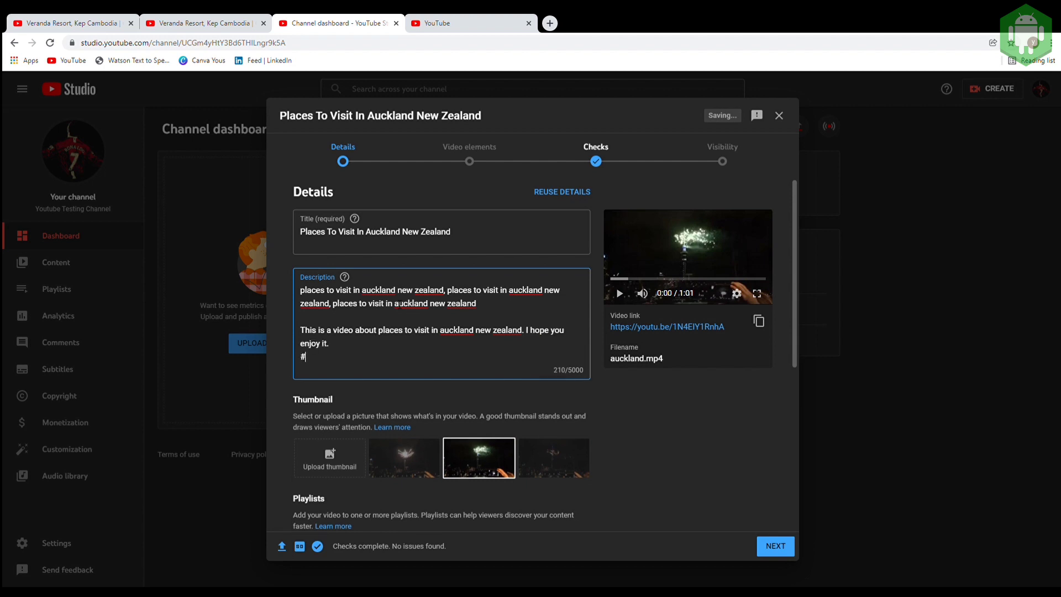
End the description with hashtags #auckland #newzealand #placestovisit.
type("auckland")
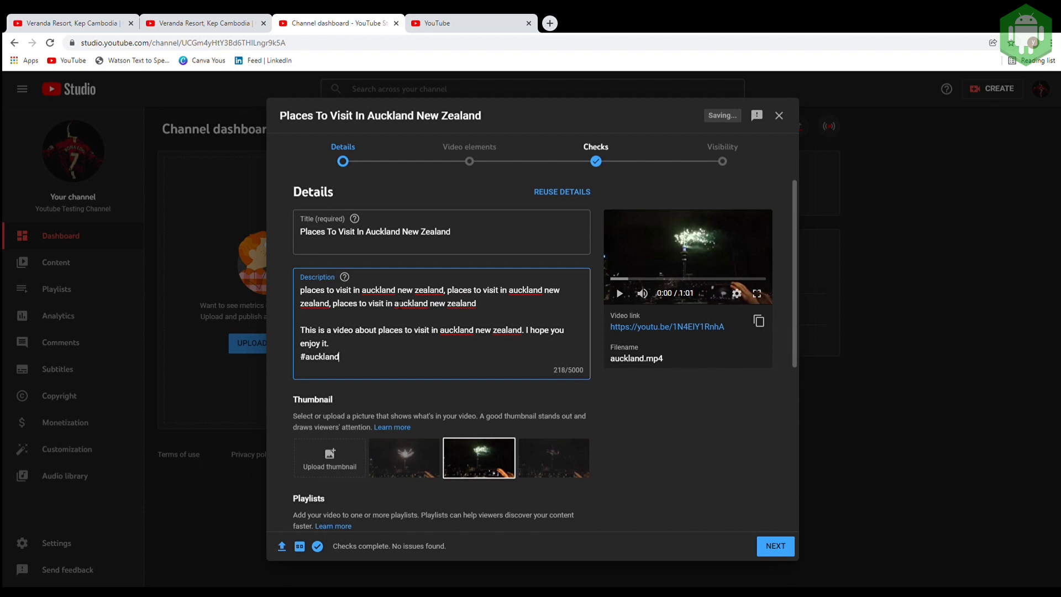
type("#ne")
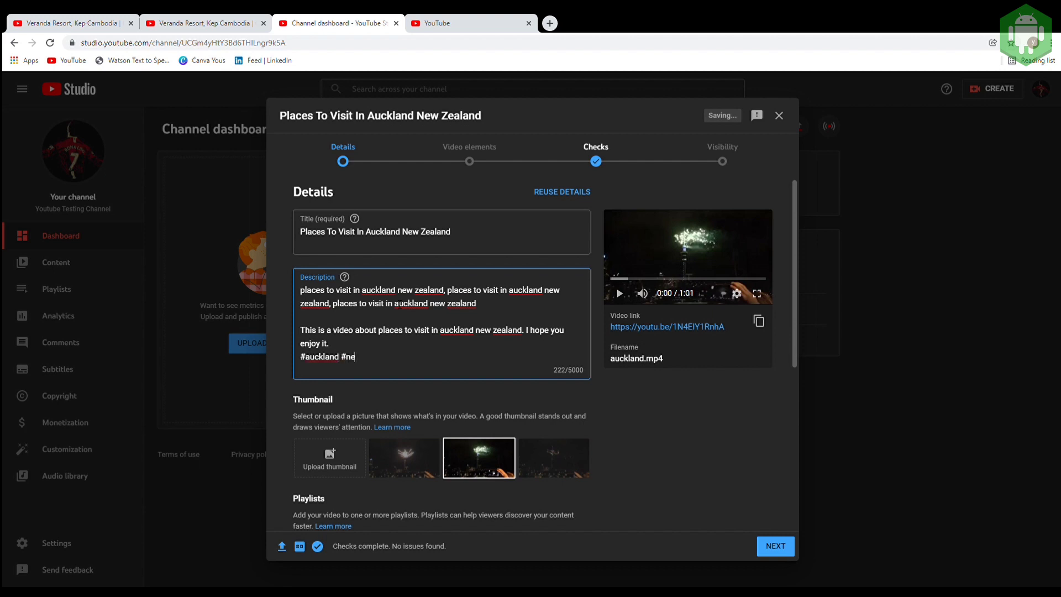
type("wzealand")
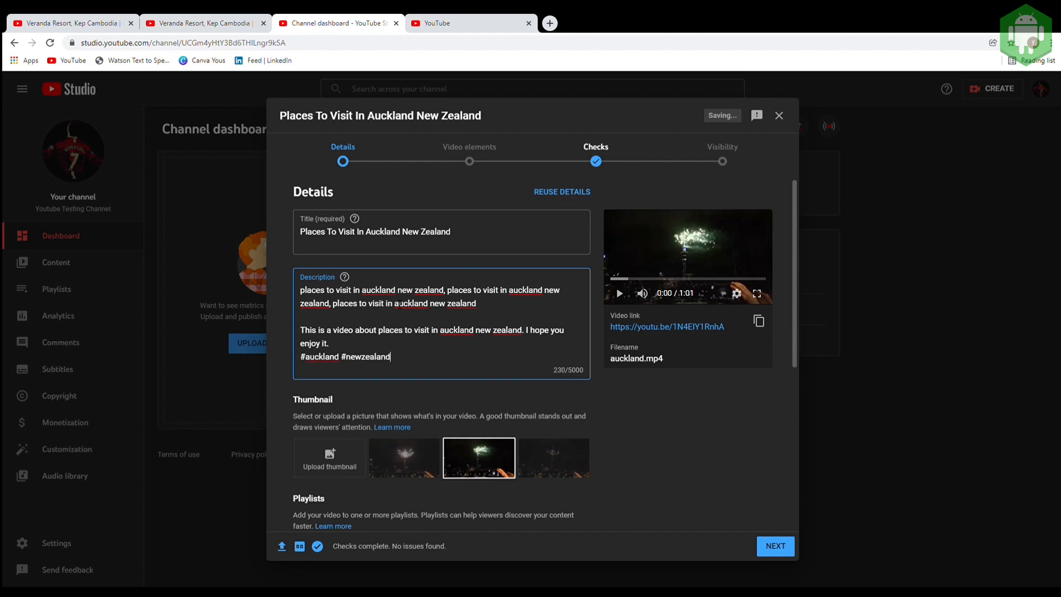
type("#palc")
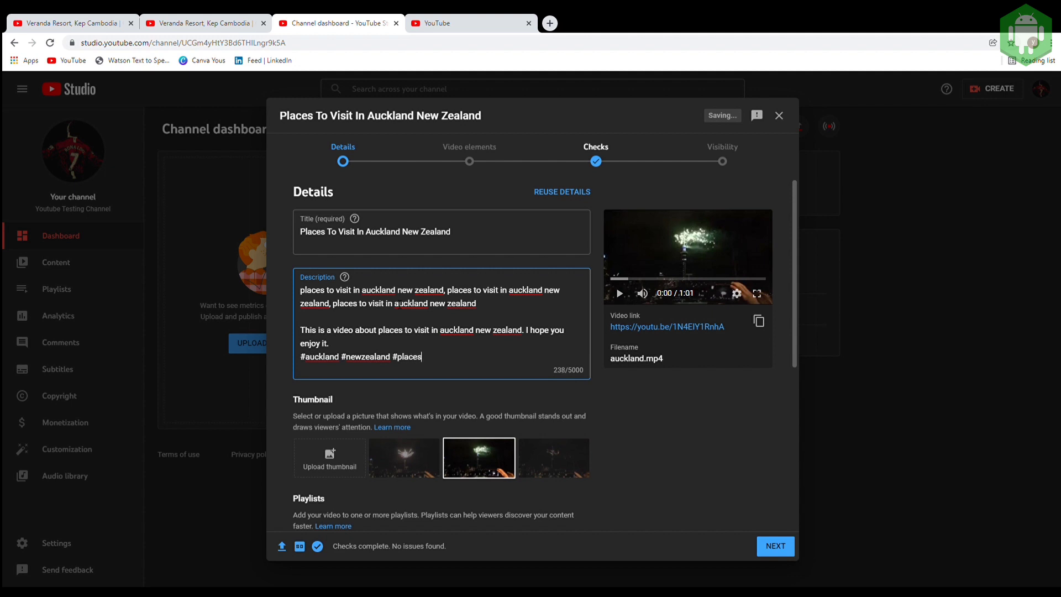
type("tovisit")
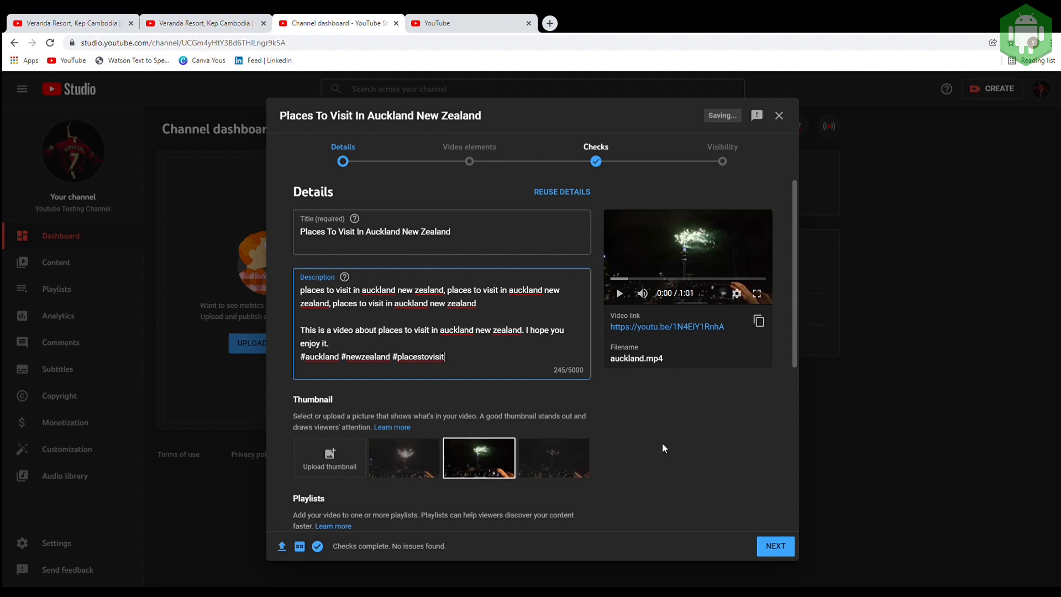
mouse_move(578, 403)
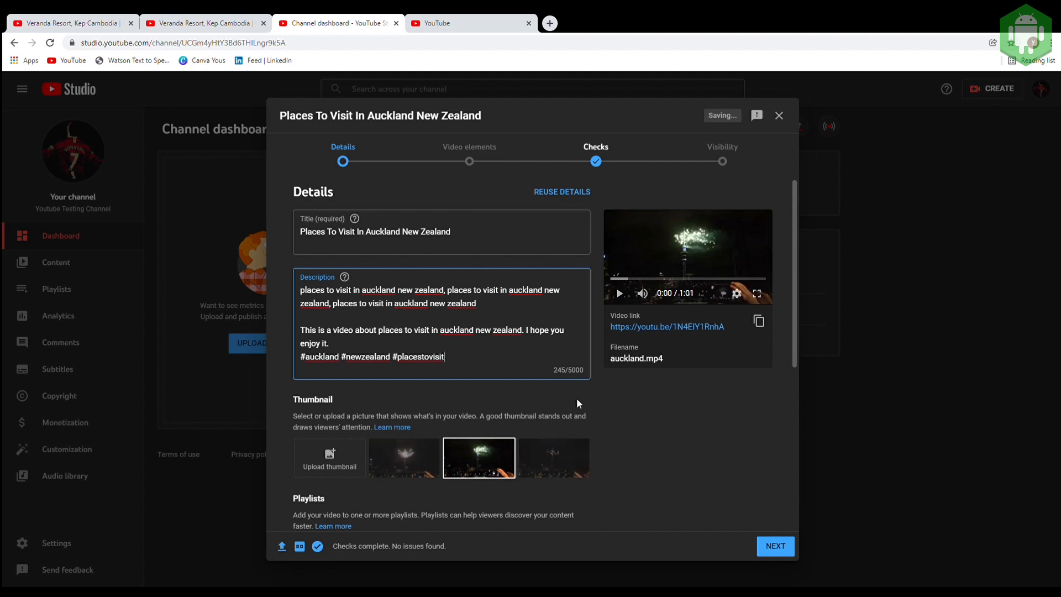
scroll("down", 3)
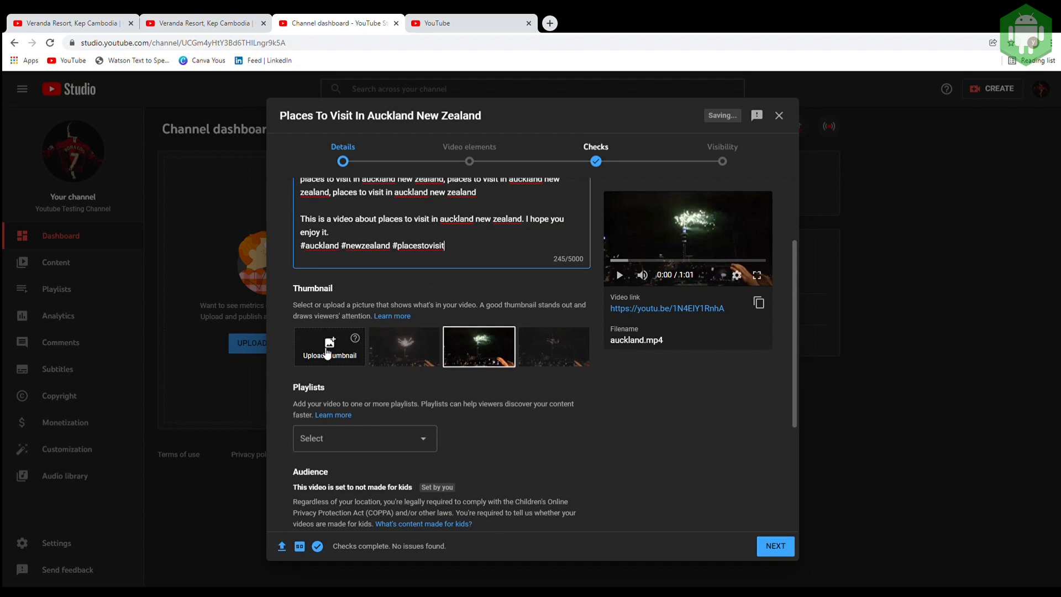
Set the fireworks-over-the-city picture as the custom thumbnail.
left_click(329, 346)
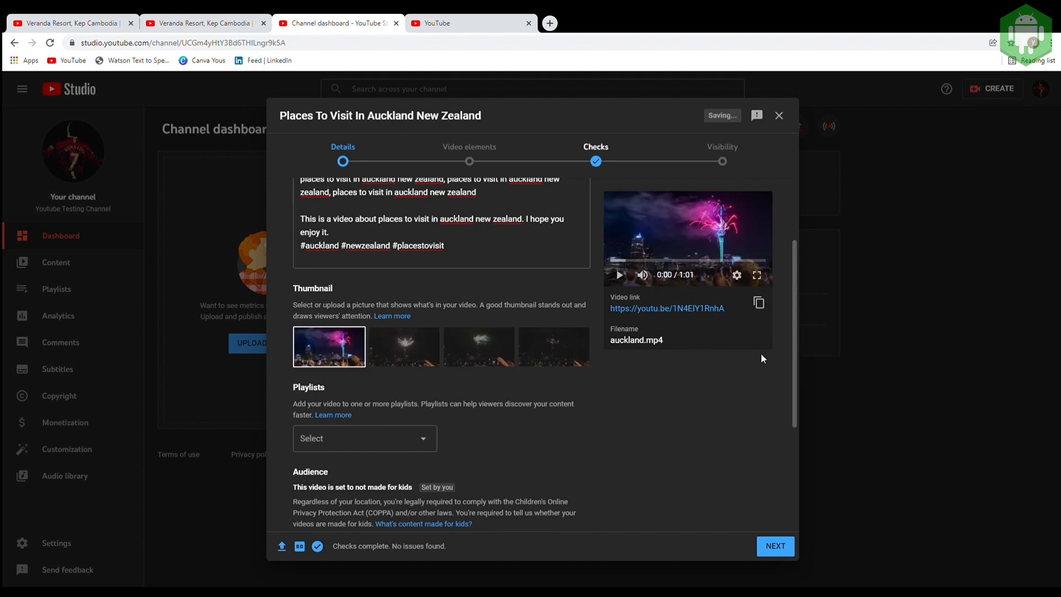
mouse_move(688, 242)
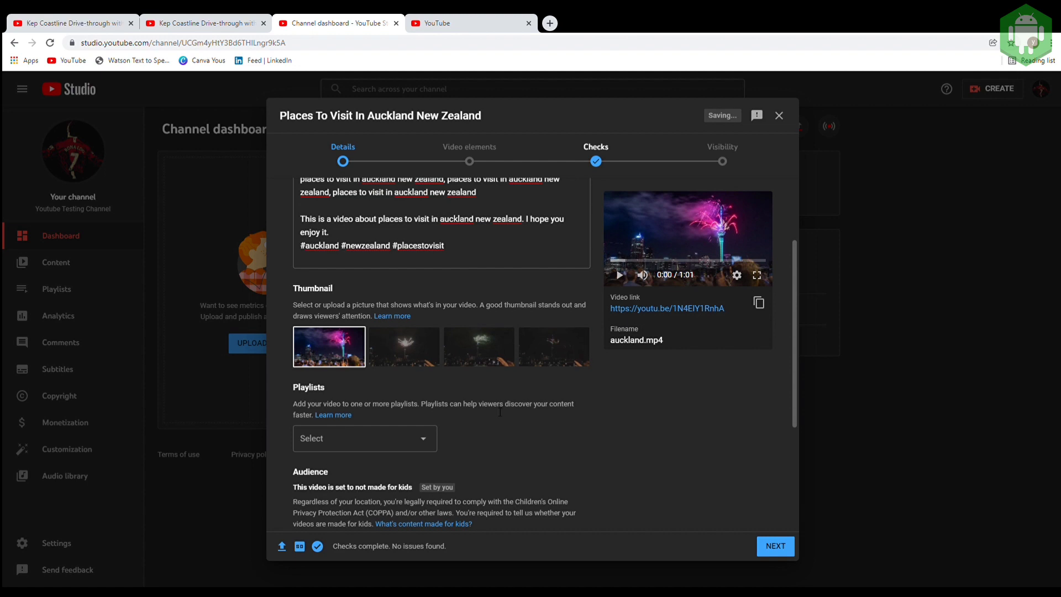
scroll("down", 3)
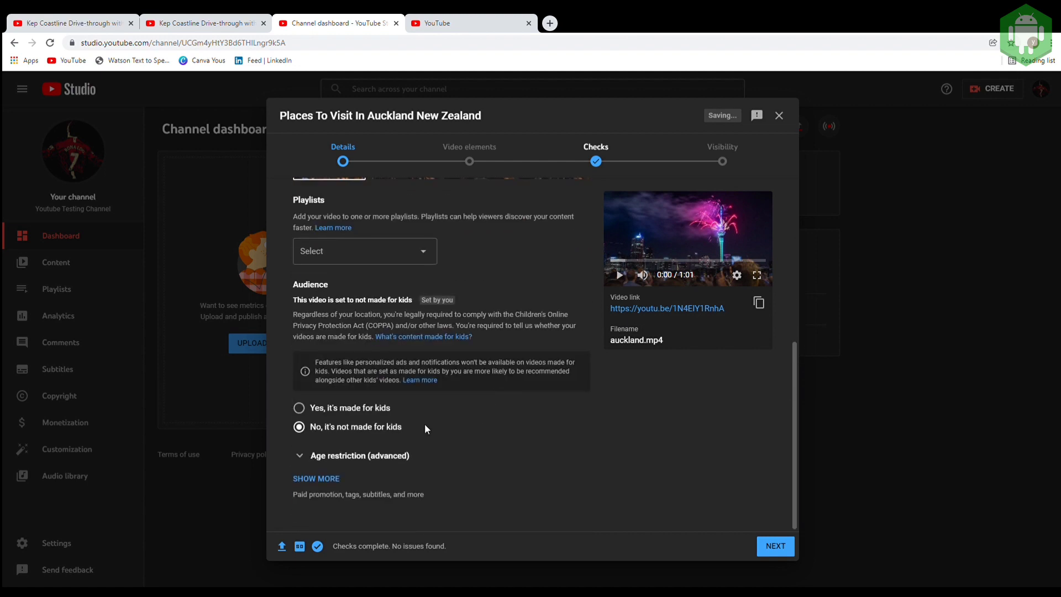
mouse_move(331, 480)
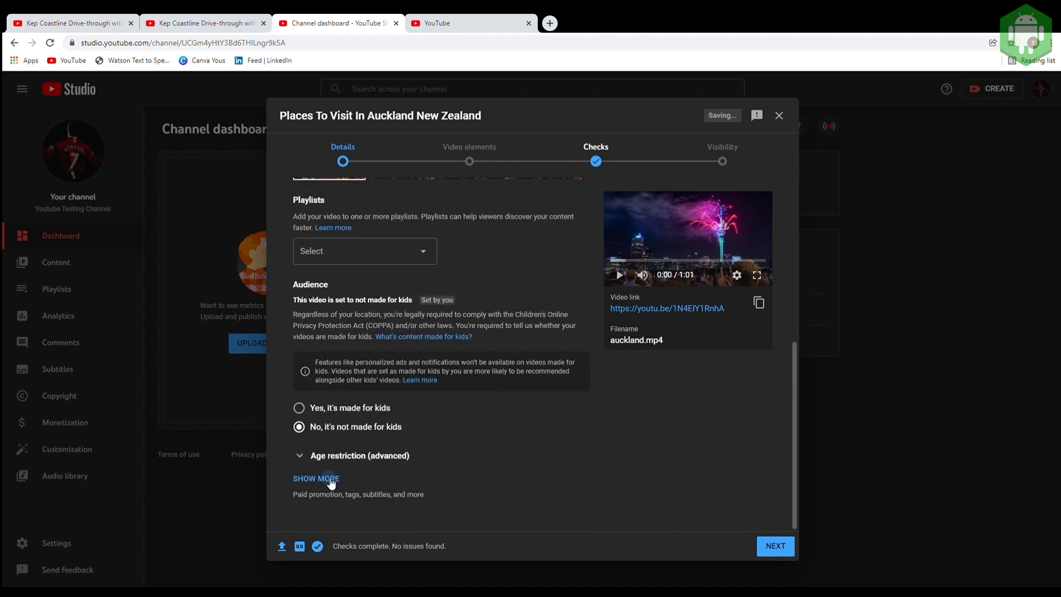
Add tags: places to visit in auckland new zealand, auckland city, auckland new zealand, auckland places.
left_click(315, 478)
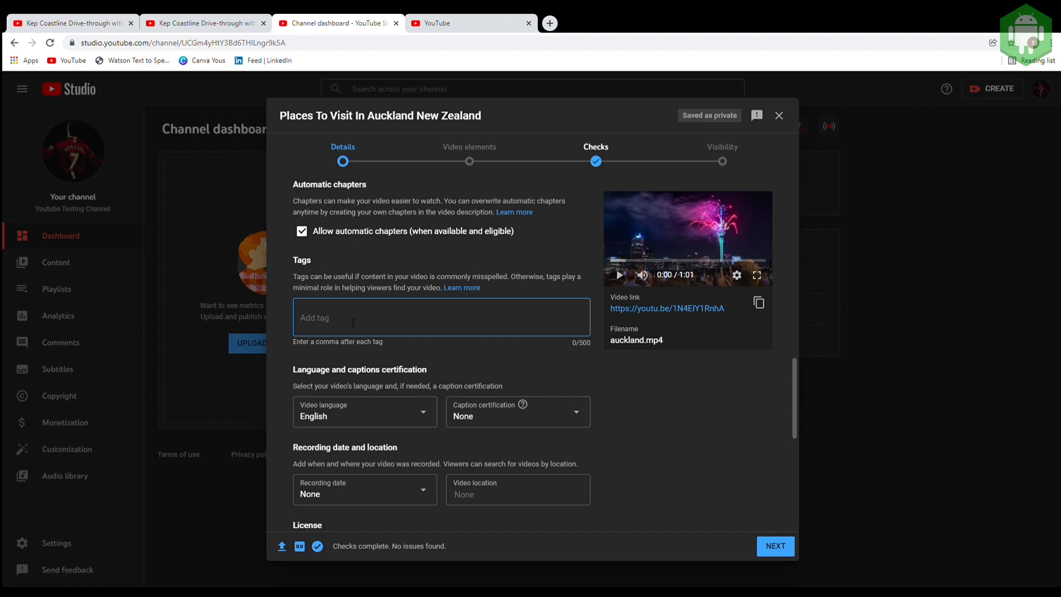
scroll("up", 3)
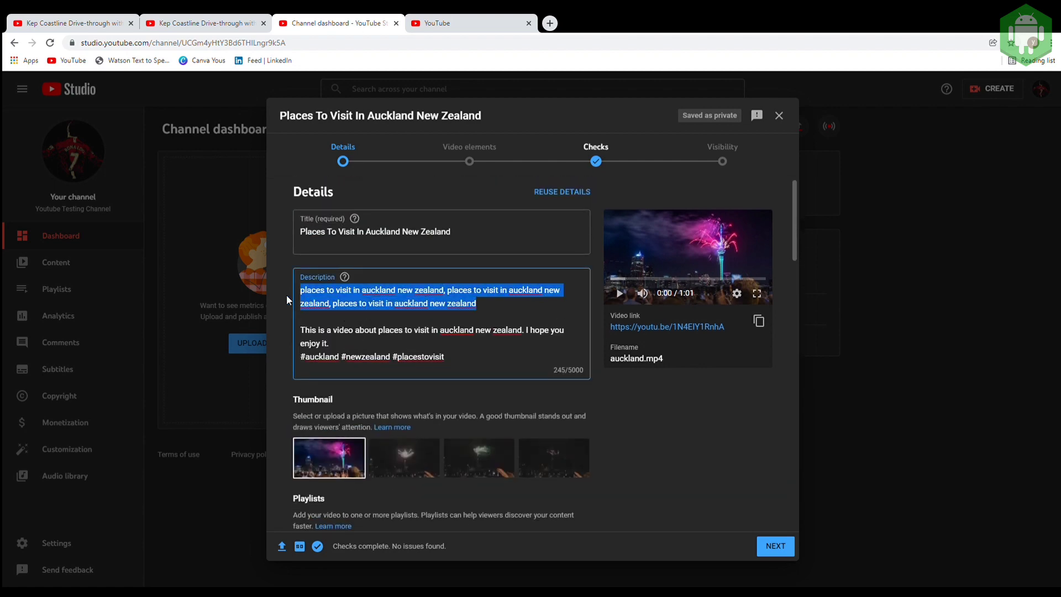
scroll("down", 3)
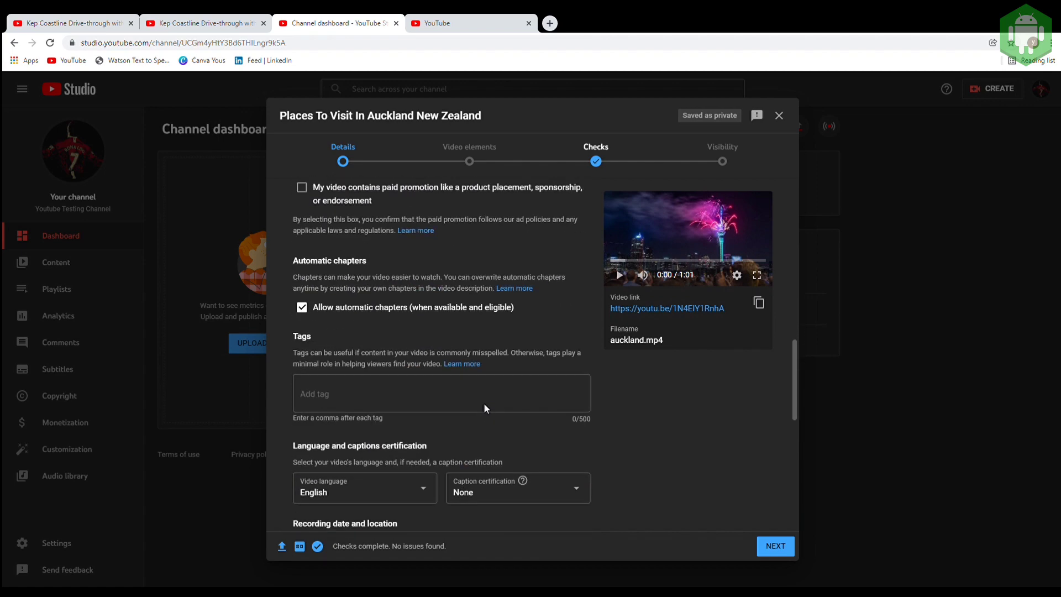
type("places to visit in auckland new zealand,")
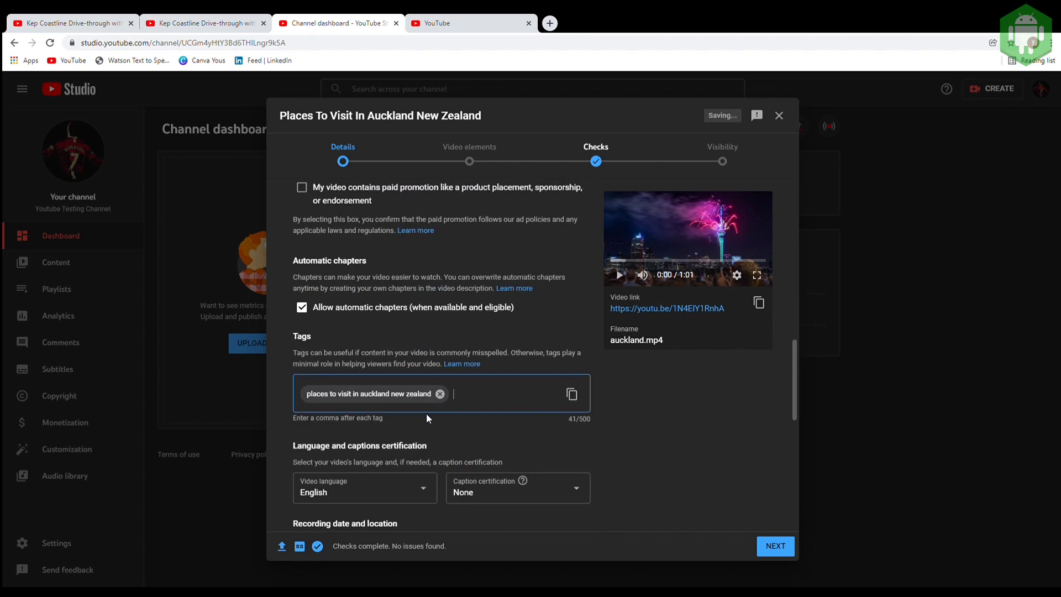
type("auckla")
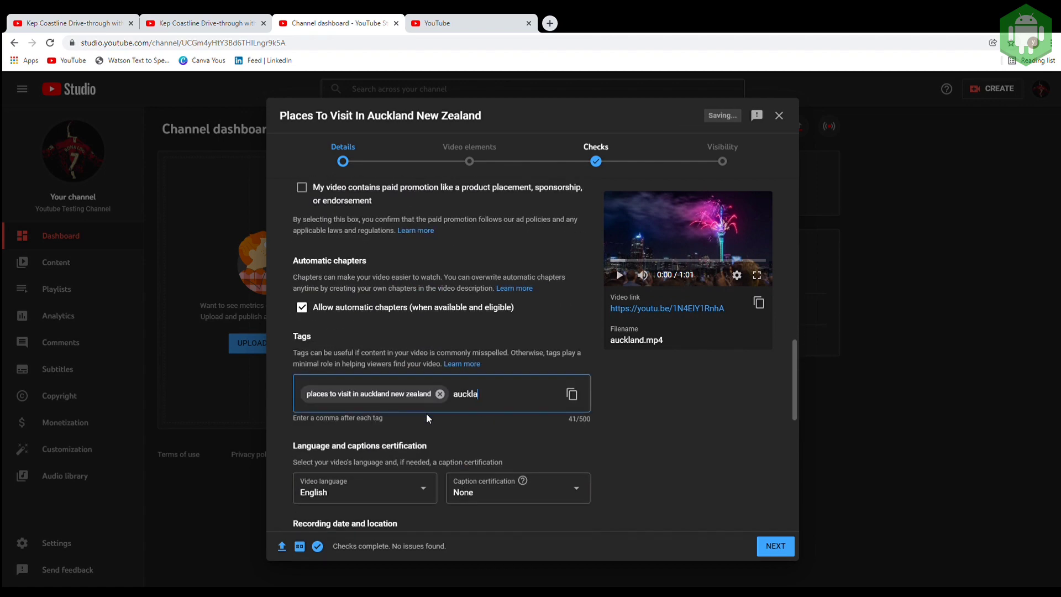
type("auckland city, a")
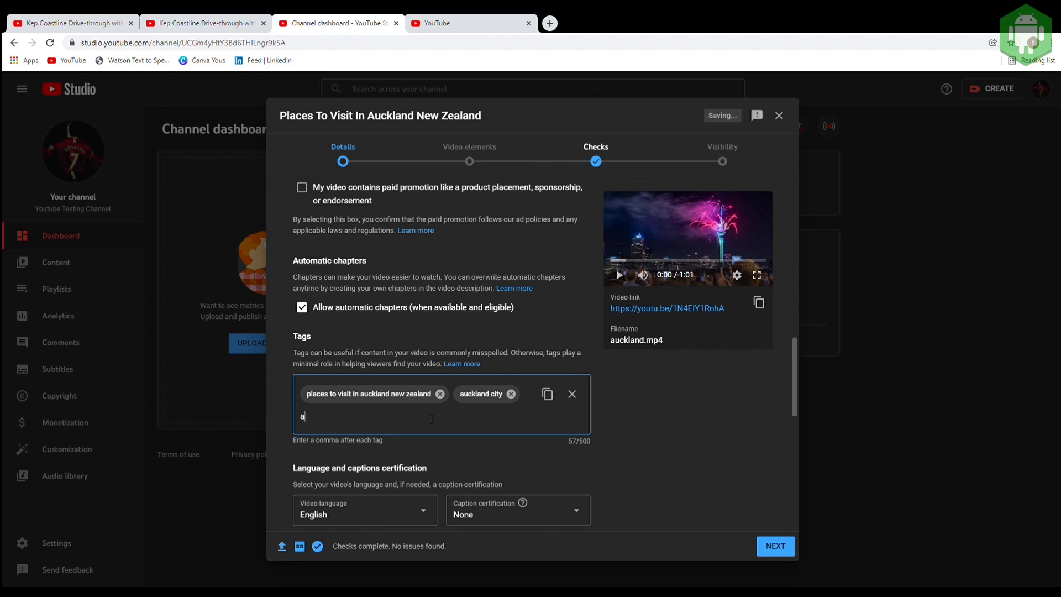
type("uckalnd new")
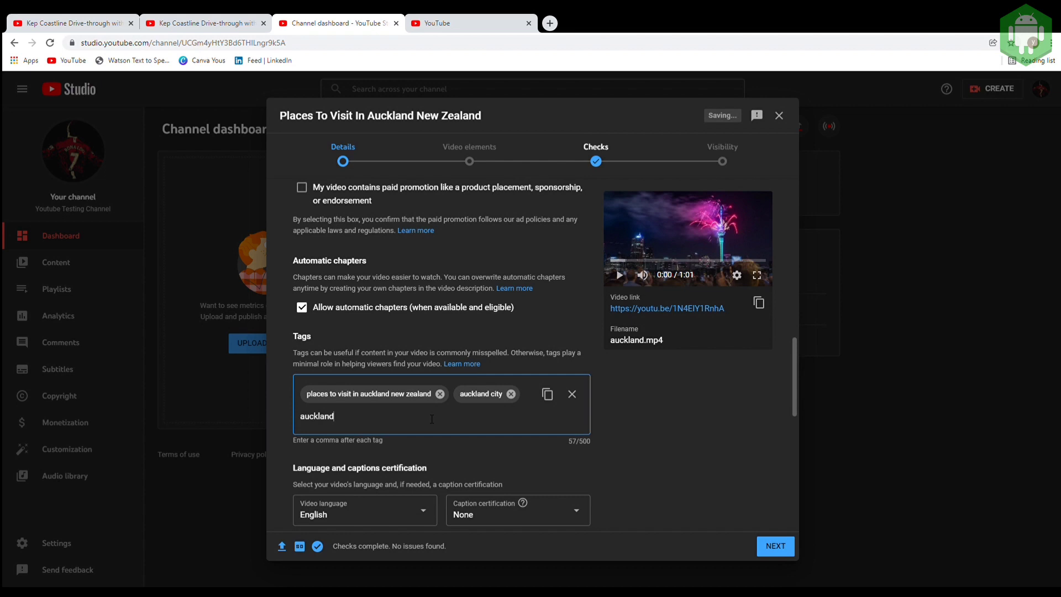
type("new zealand")
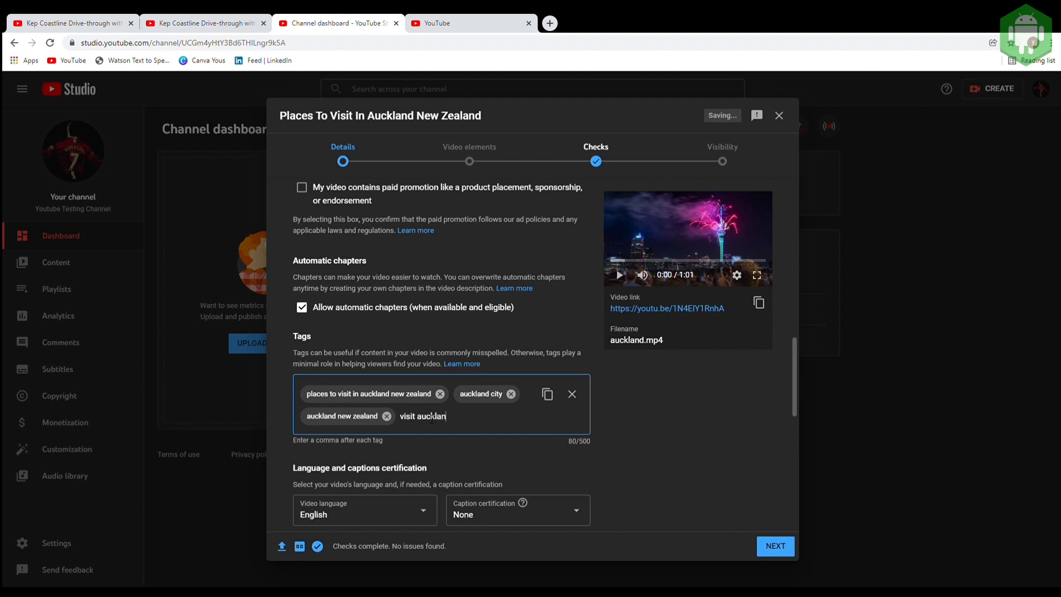
type(",auckl")
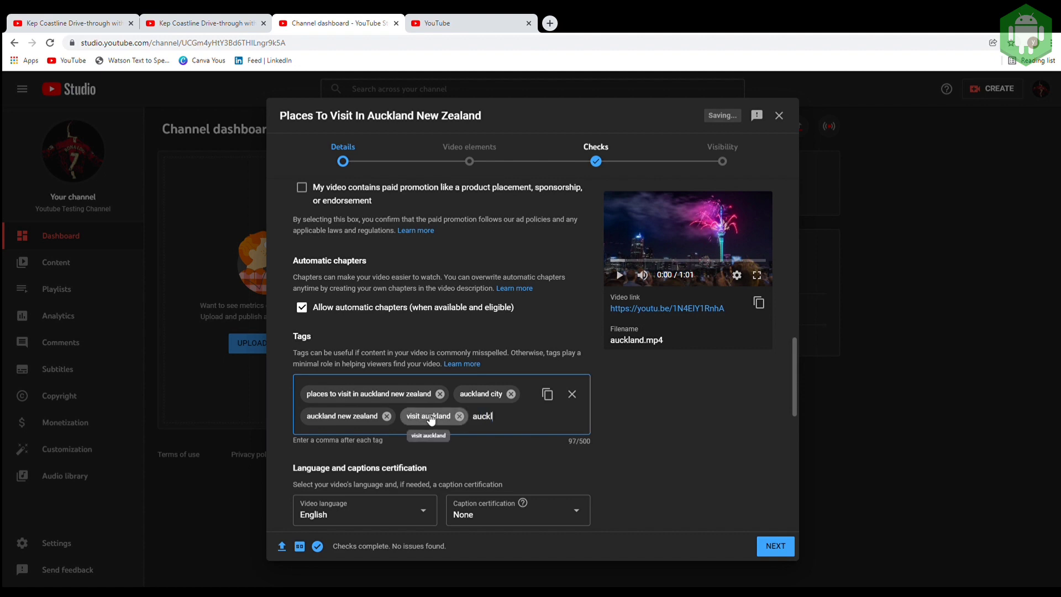
type("ckland places to travel")
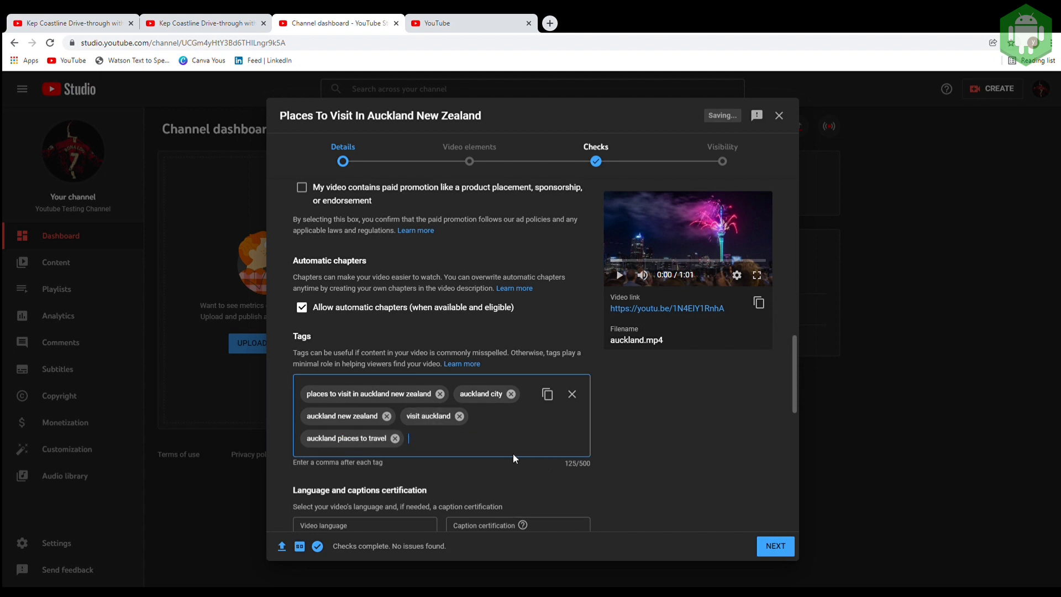
scroll("down", 3)
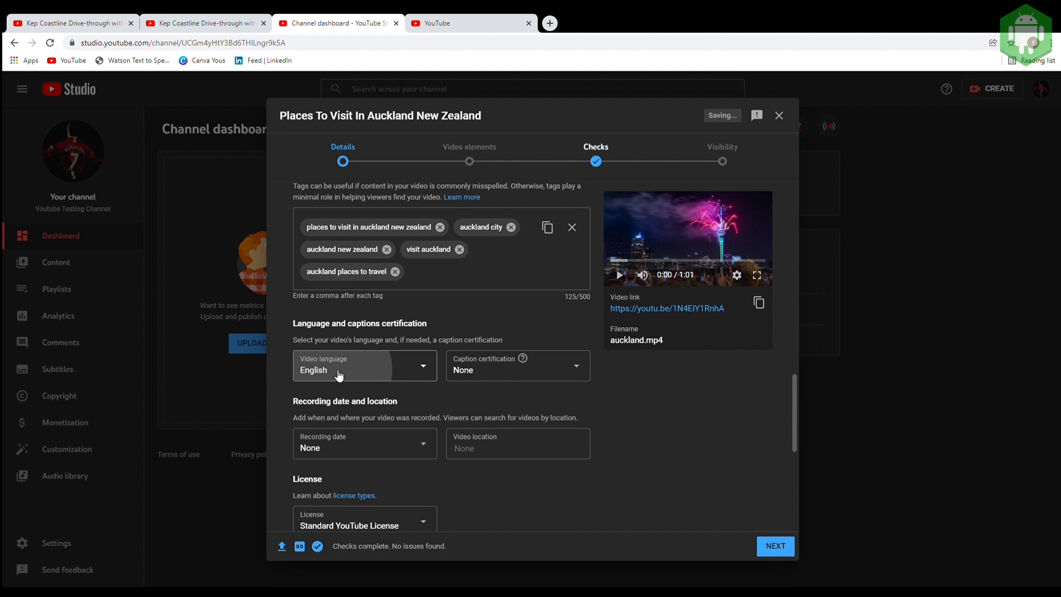
scroll("down", 3)
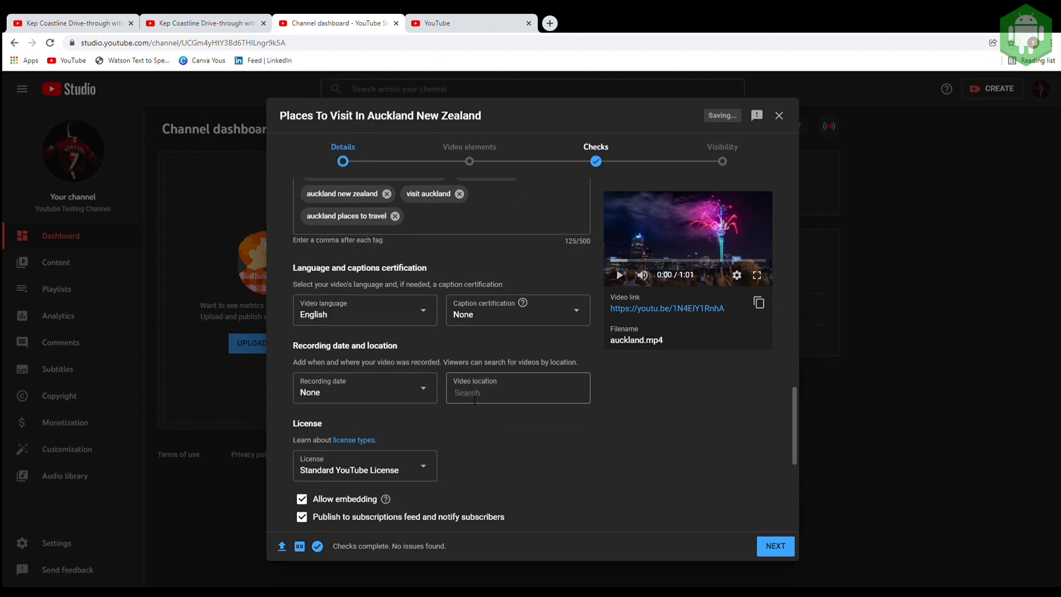
type("Auckland")
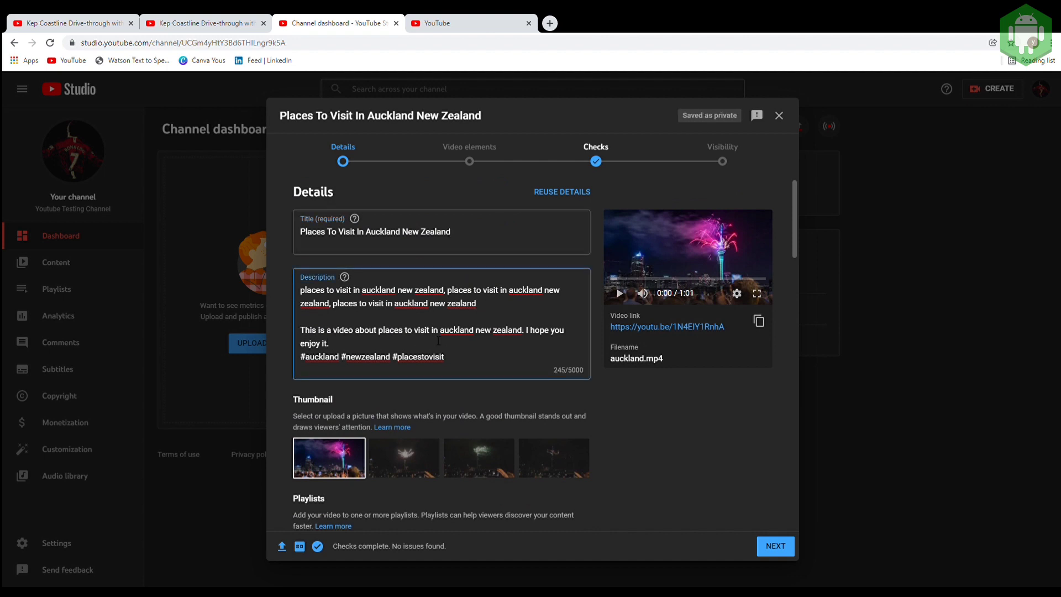
Advance to Visibility, try Unlisted and Public, then choose a scheduled release.
left_click(776, 546)
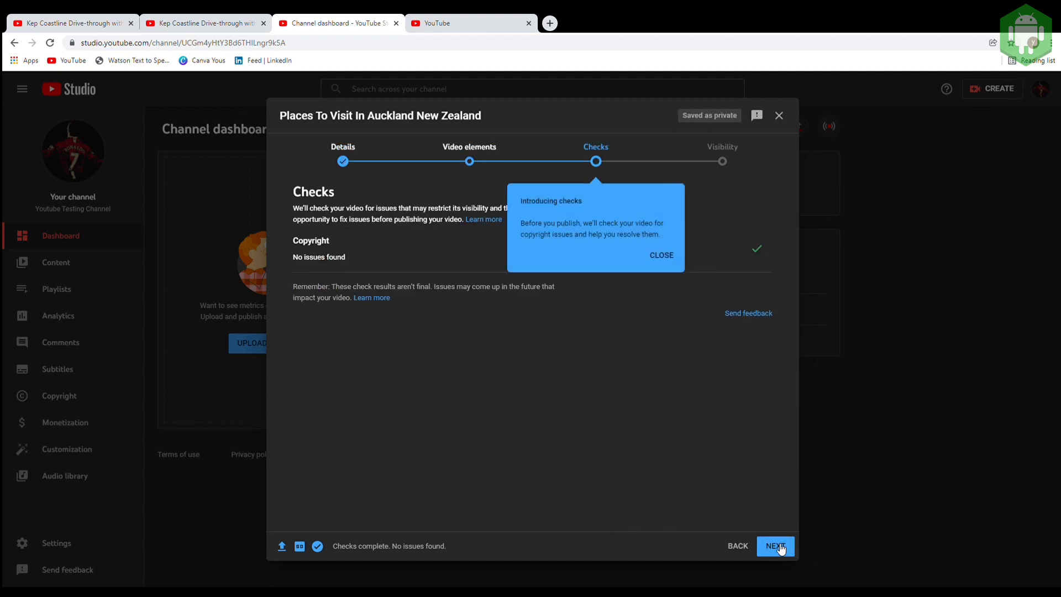
left_click(775, 546)
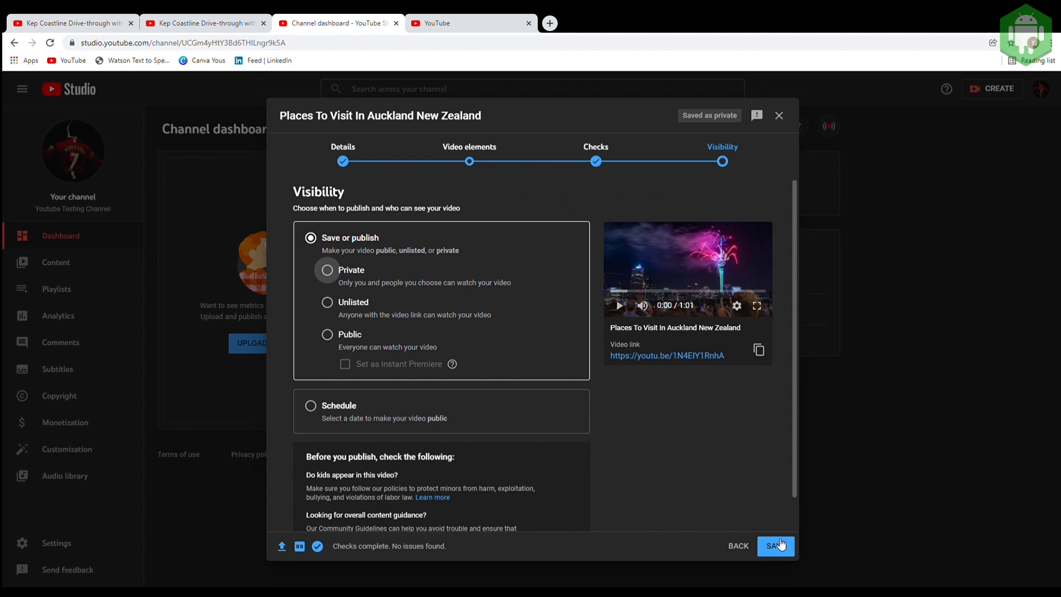
mouse_move(356, 274)
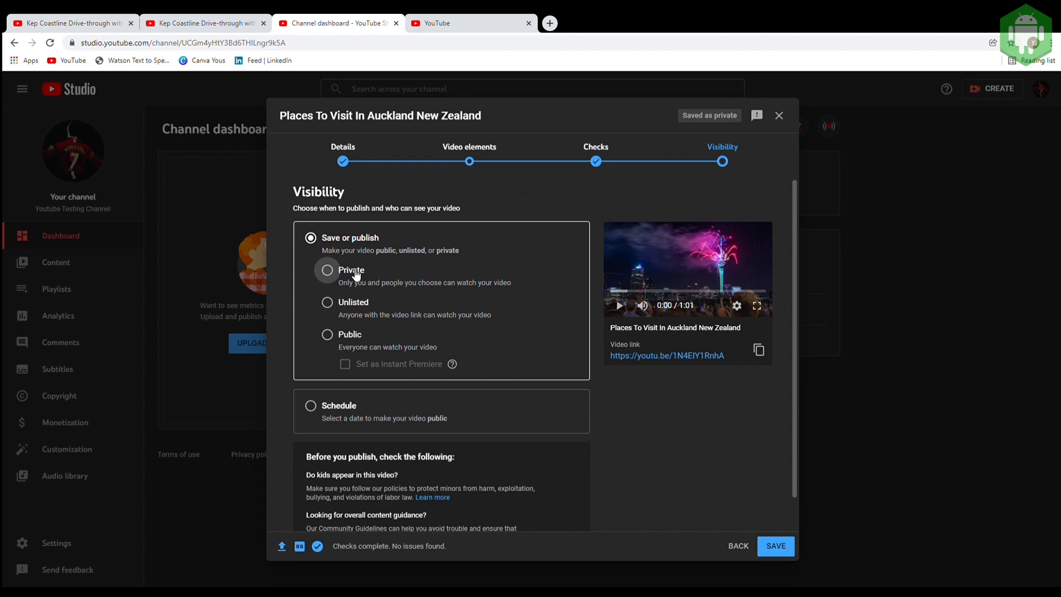
left_click(327, 269)
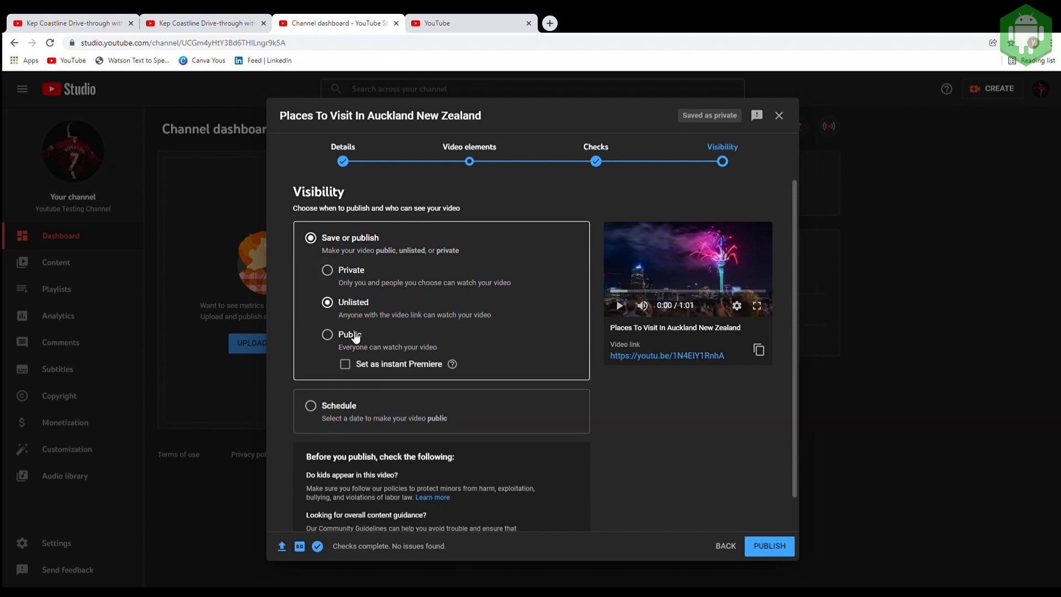
left_click(327, 334)
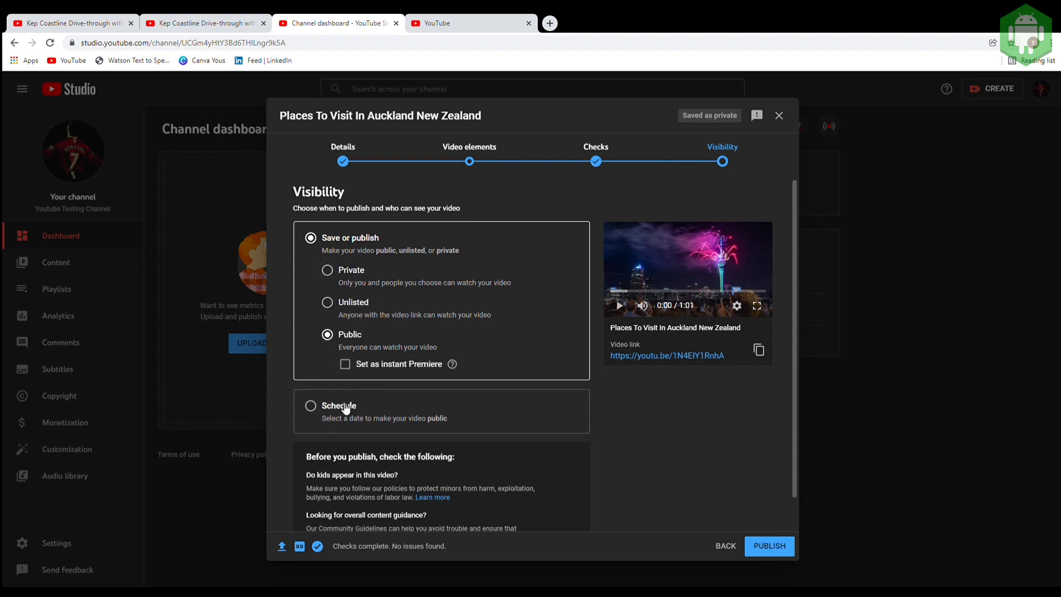
left_click(311, 405)
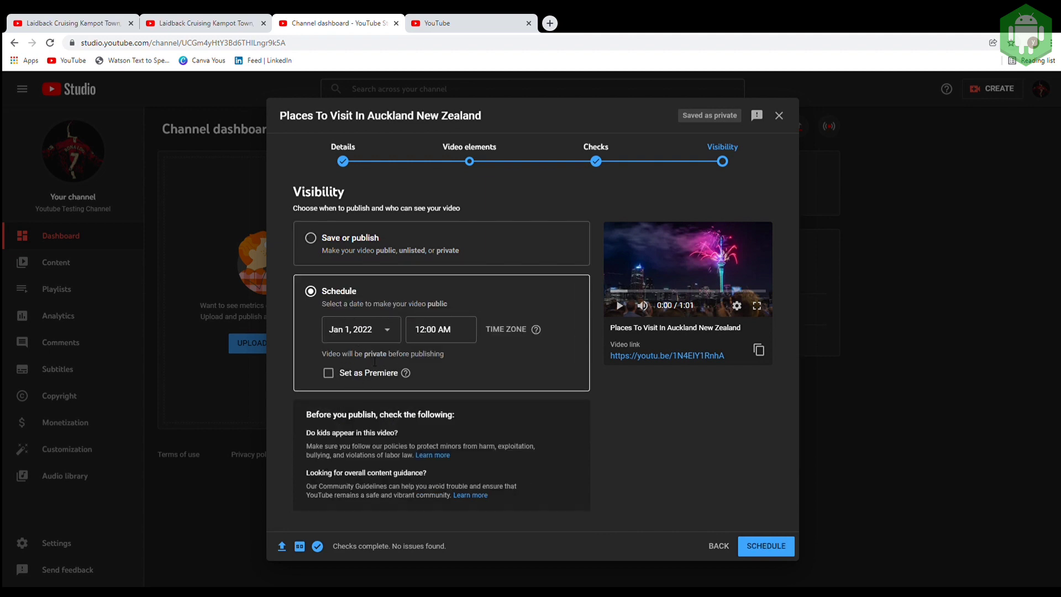
Schedule release for Jan 1, 2022 at 12:00 AM and reopen its visibility in Content.
left_click(360, 329)
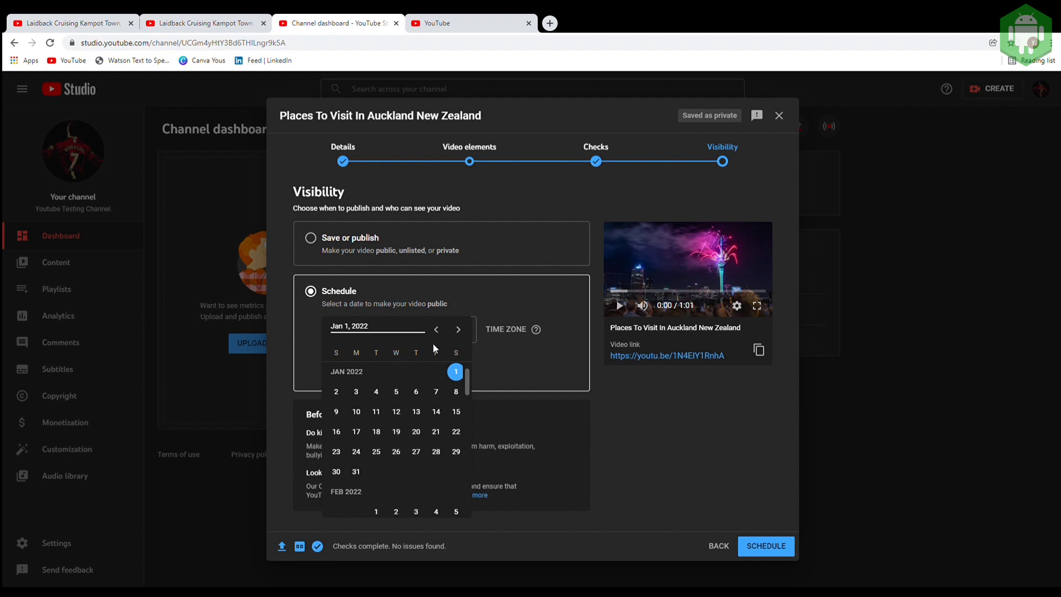
left_click(456, 371)
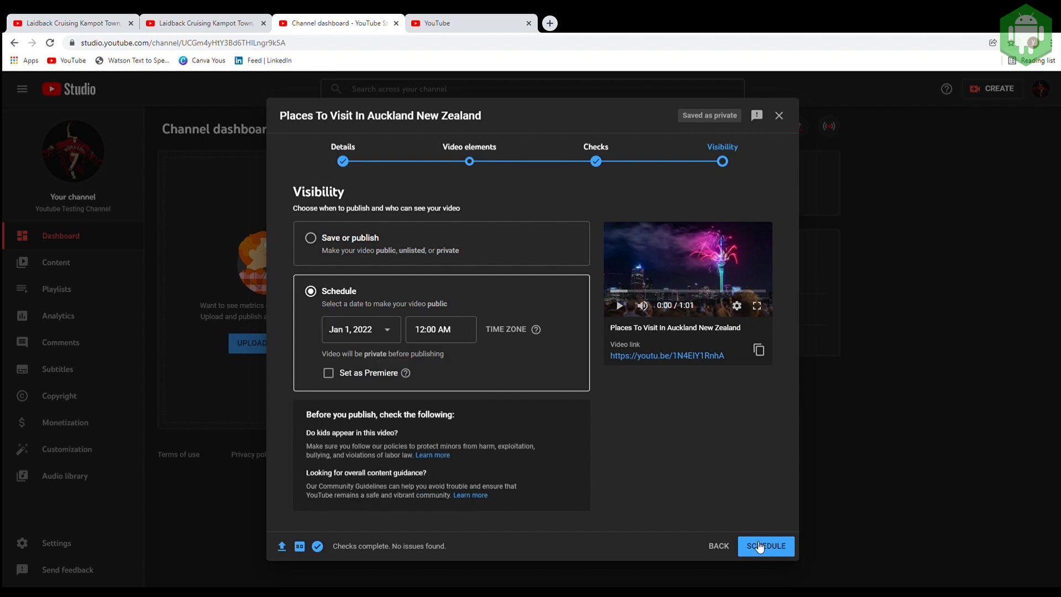
left_click(765, 545)
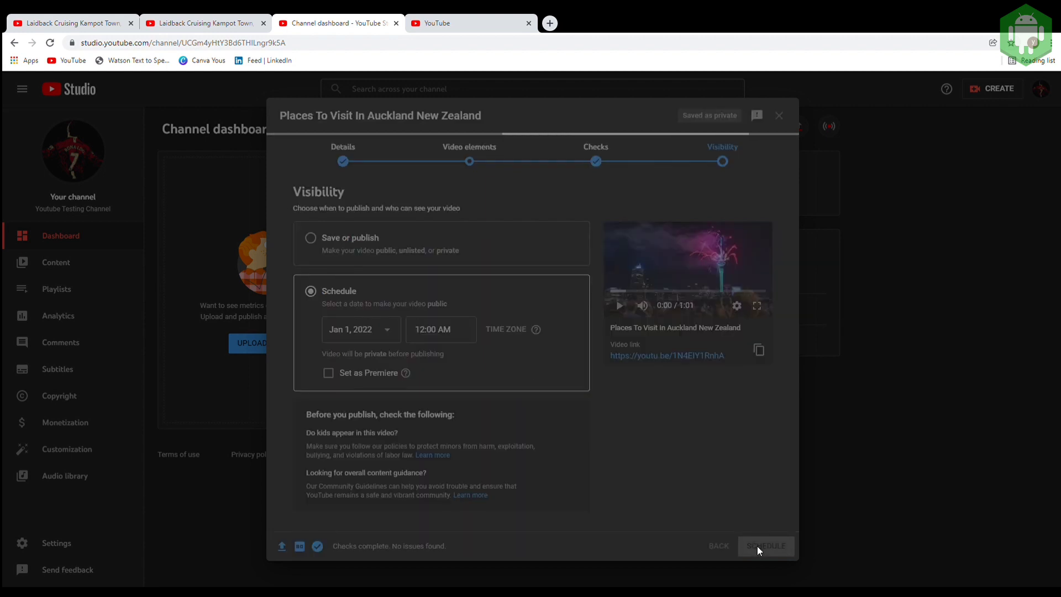
left_click(766, 545)
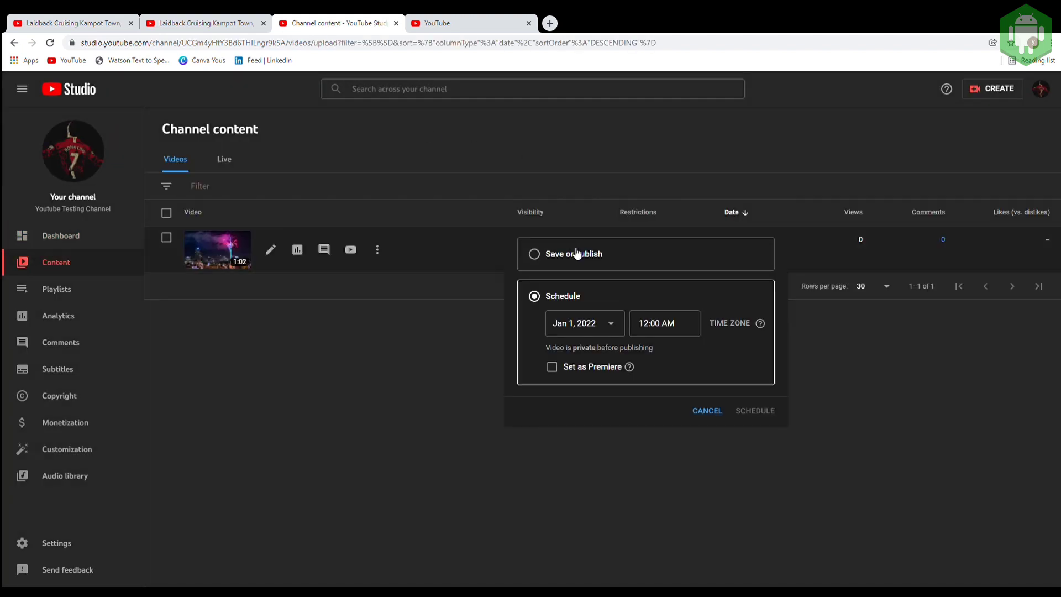
Switch to publishing immediately and publish the video as Public.
left_click(533, 254)
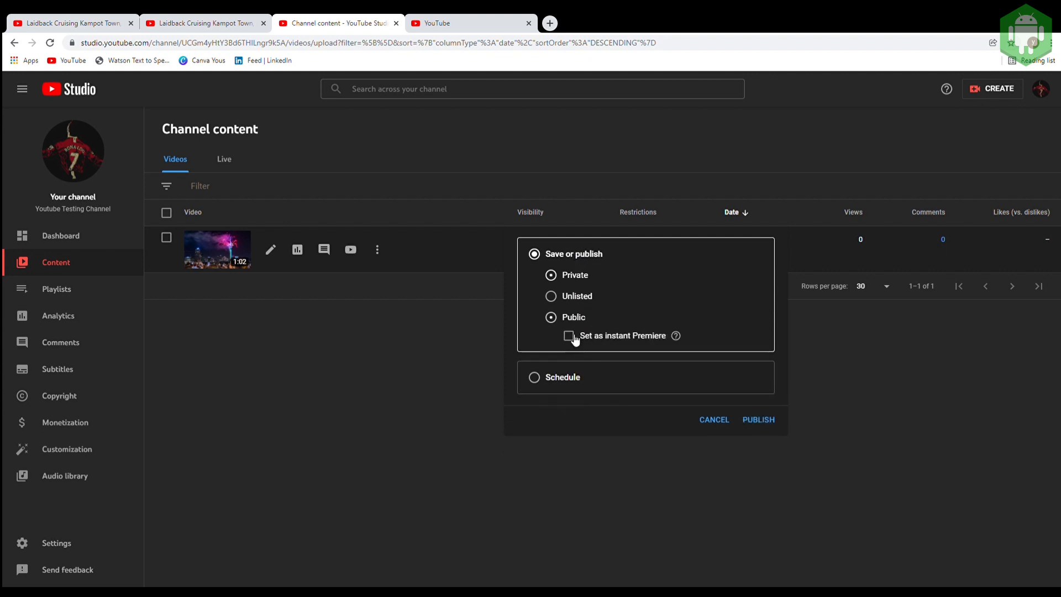
left_click(551, 318)
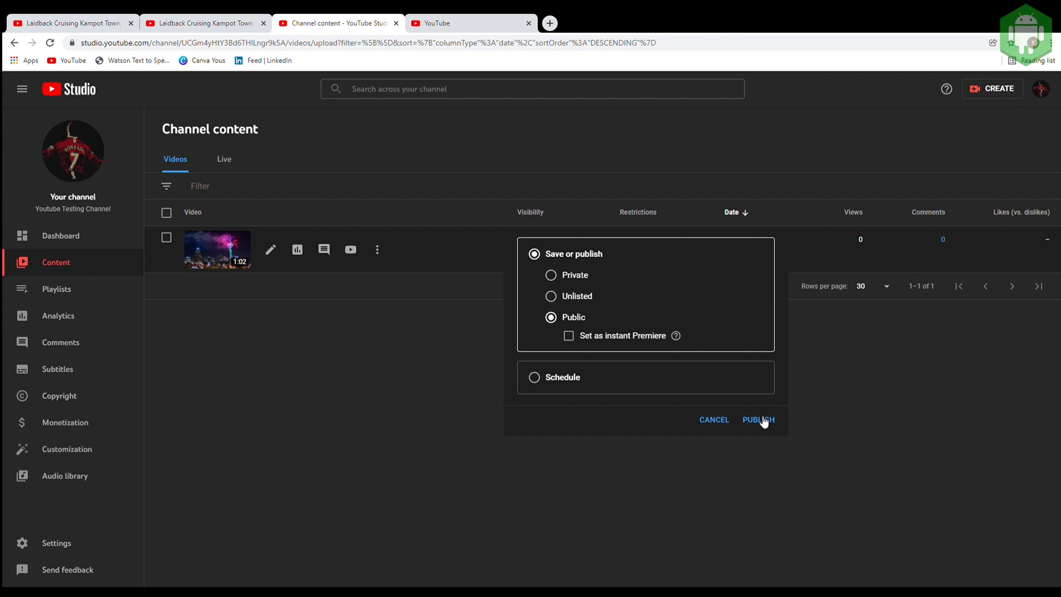
left_click(758, 420)
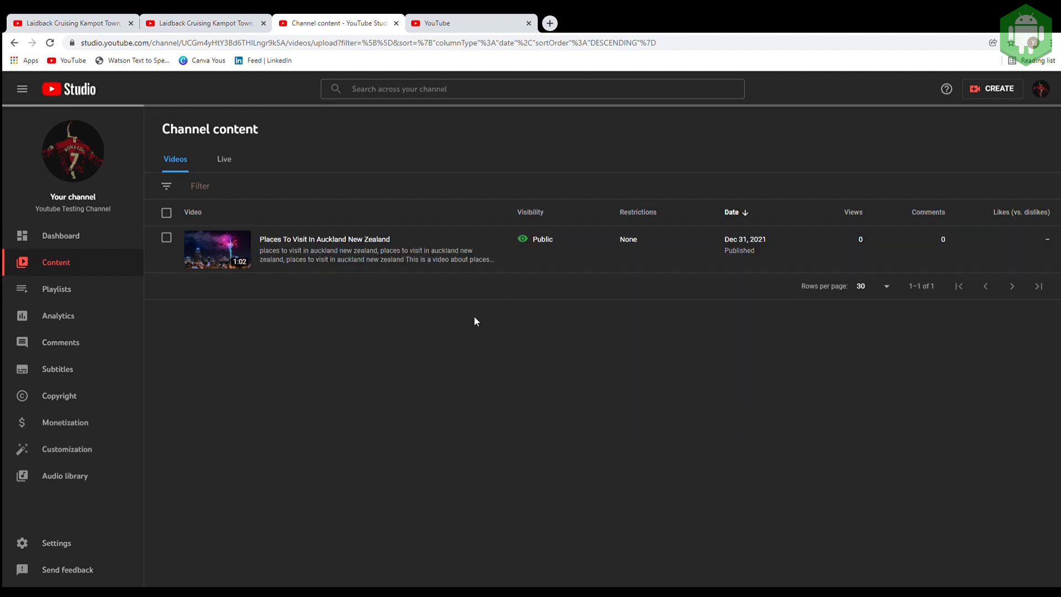
mouse_move(1043, 98)
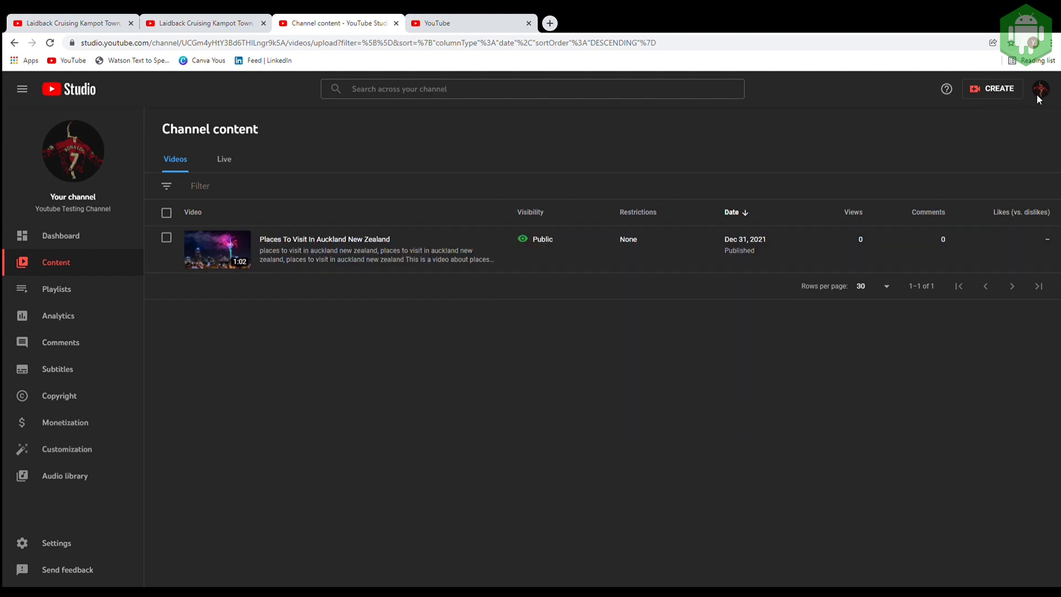
Go to the channel page to see the video under Uploads.
left_click(1042, 89)
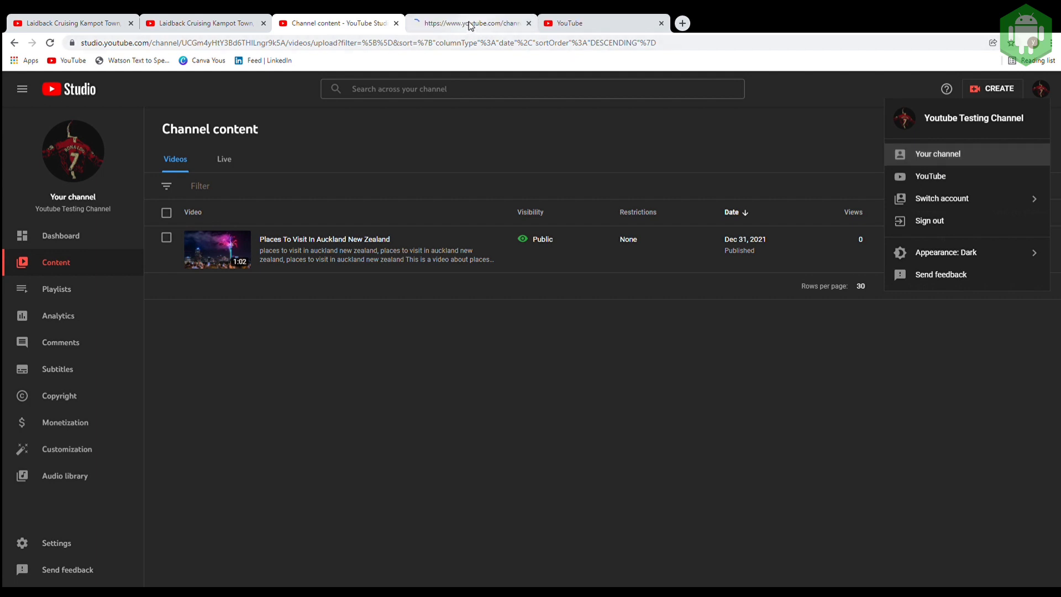
left_click(936, 154)
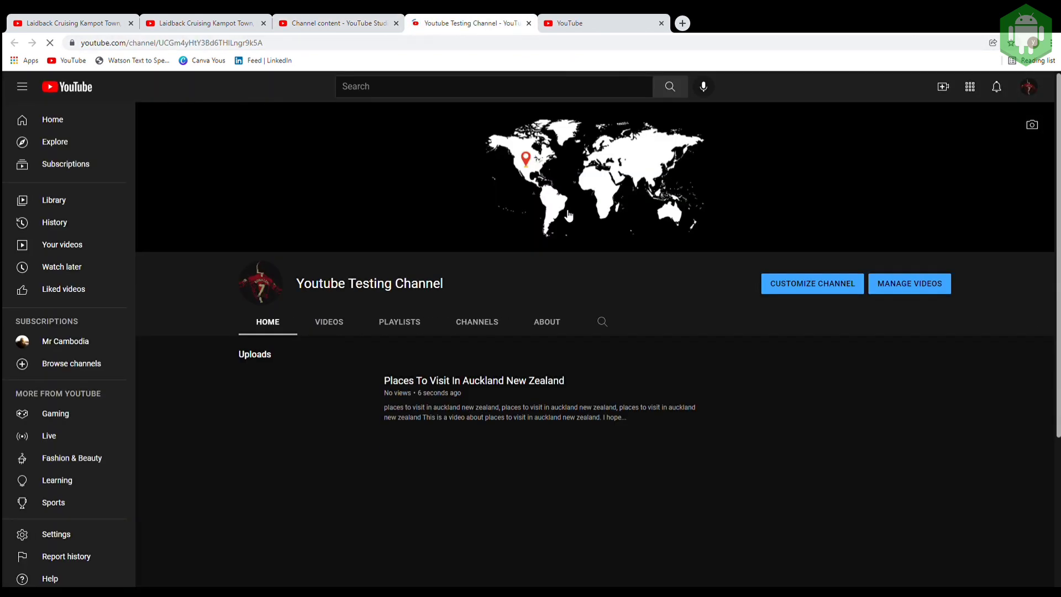